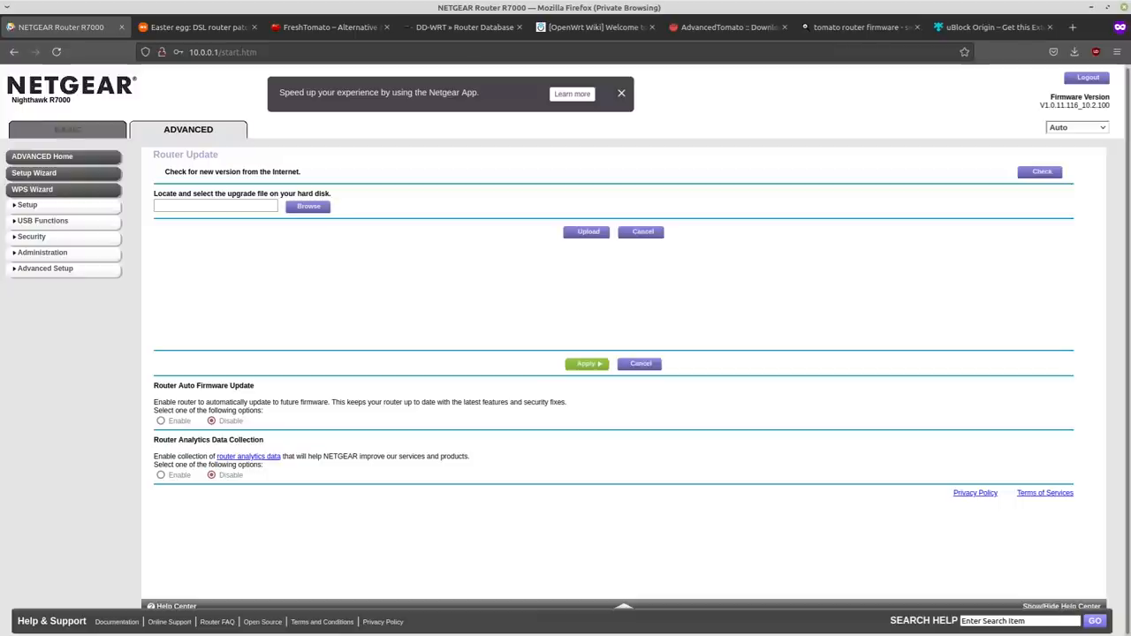
Step: Bring up the Ars Technica article on the DSL router patch hiding a backdoor and read its opening
left_click(197, 26)
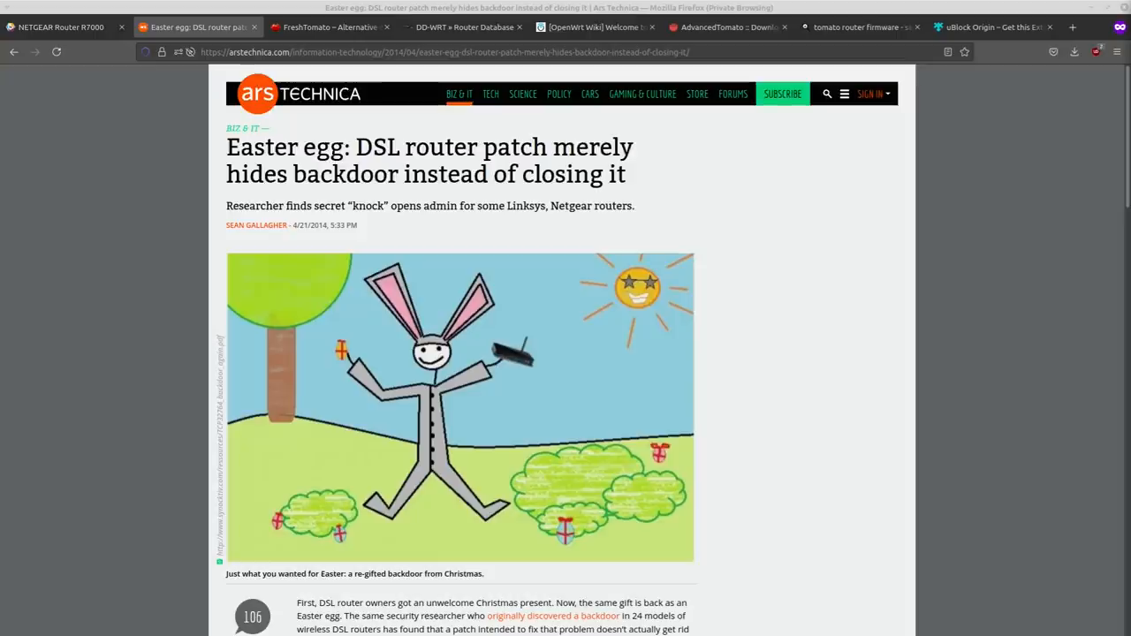
scroll("down", 3)
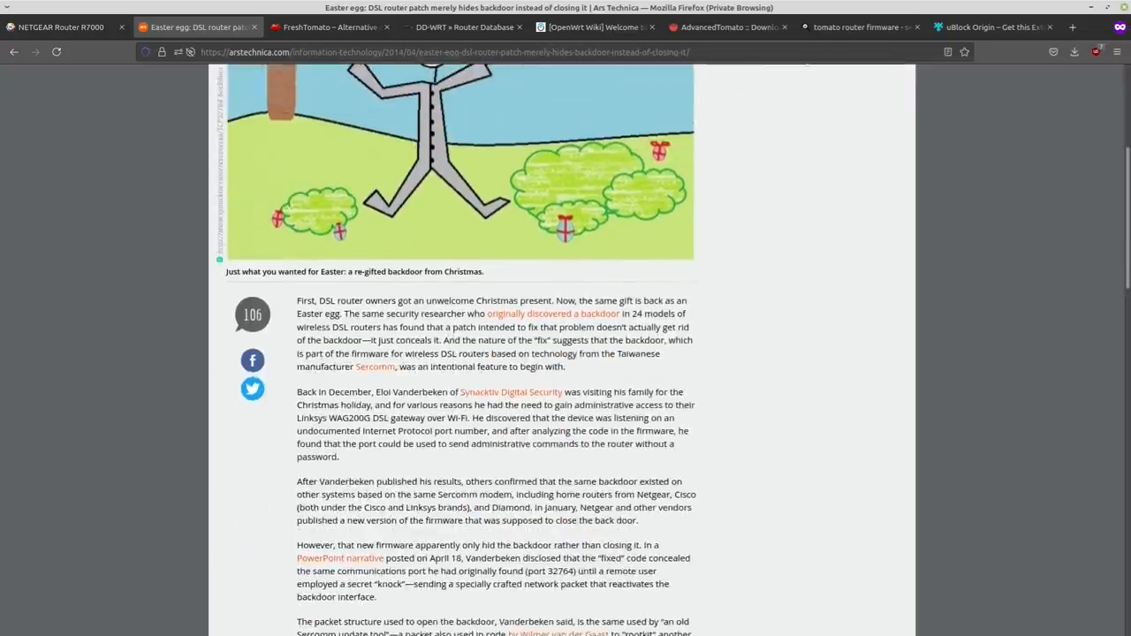
scroll("down", 3)
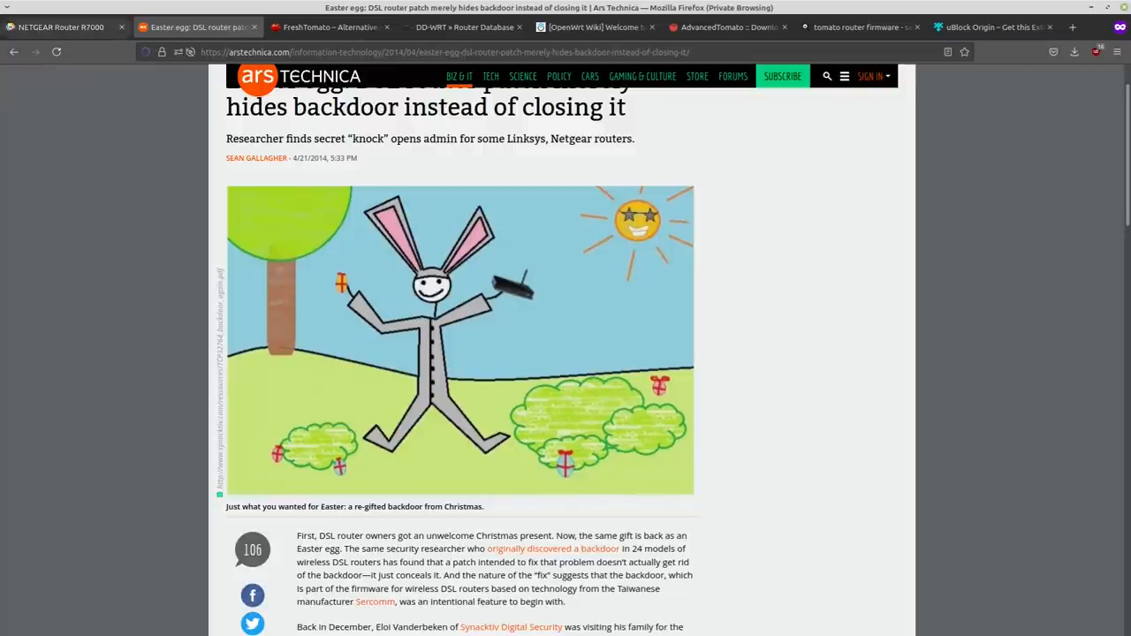
Step: Visit the FreshTomato homepage, the router update page and OpenWrt, ending on AdvancedTomato's R7000 downloads
left_click(60, 27)
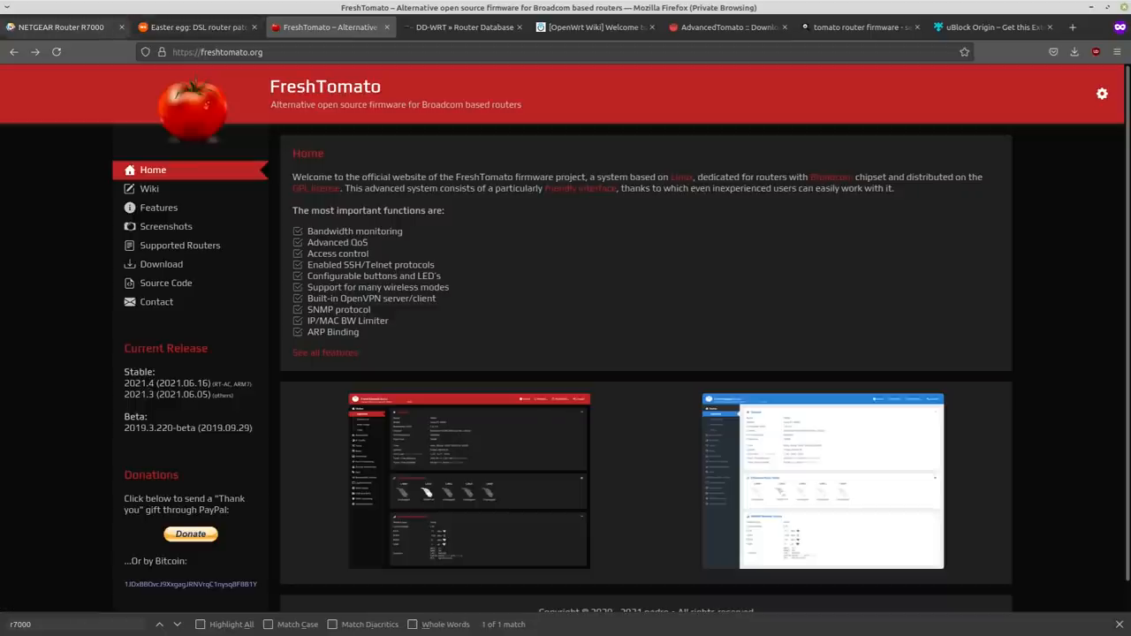
left_click(60, 27)
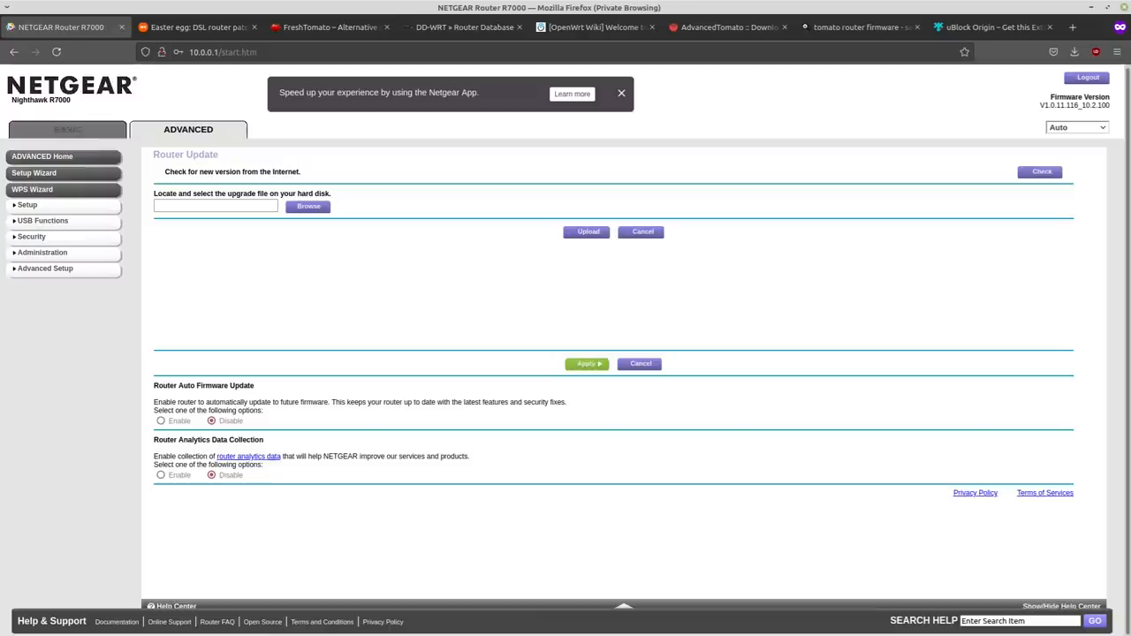
left_click(591, 27)
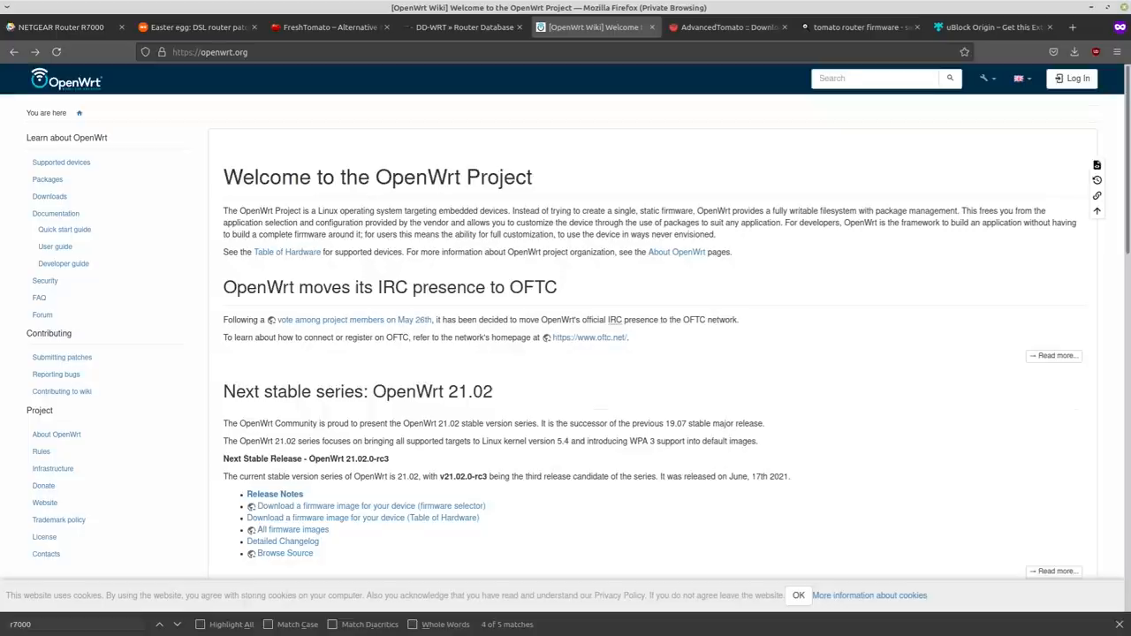
left_click(327, 26)
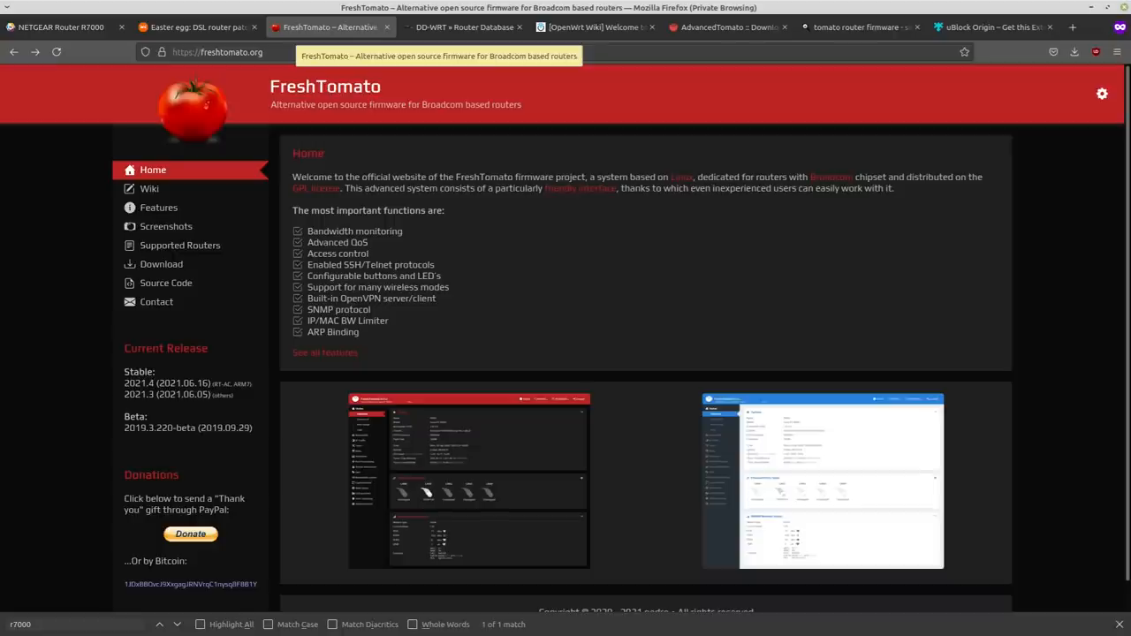
left_click(725, 26)
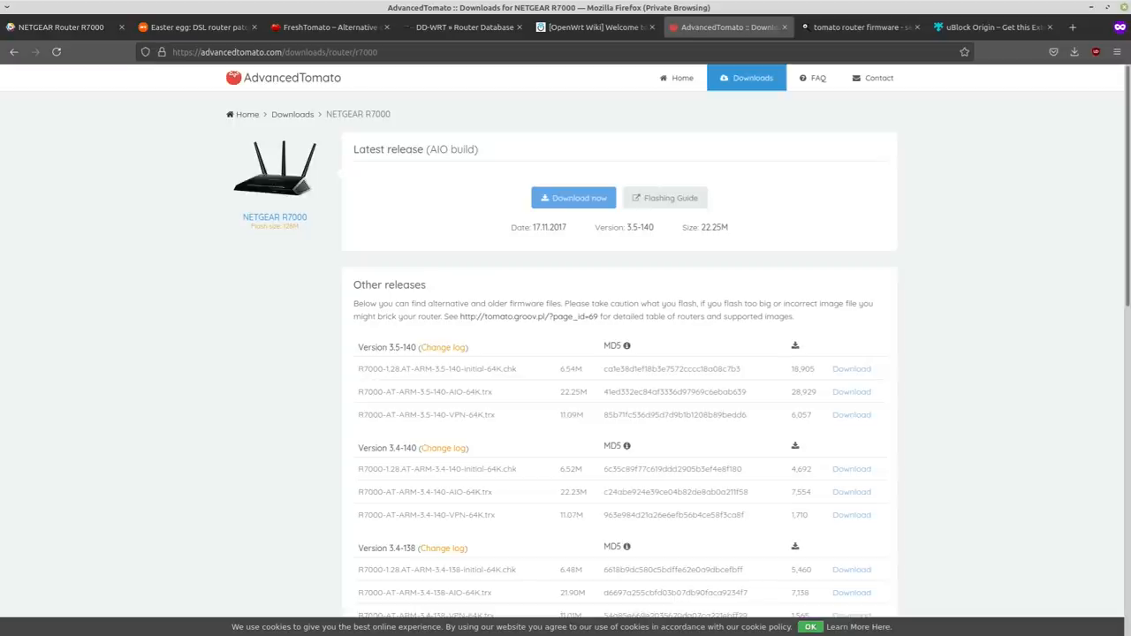
mouse_move(573, 198)
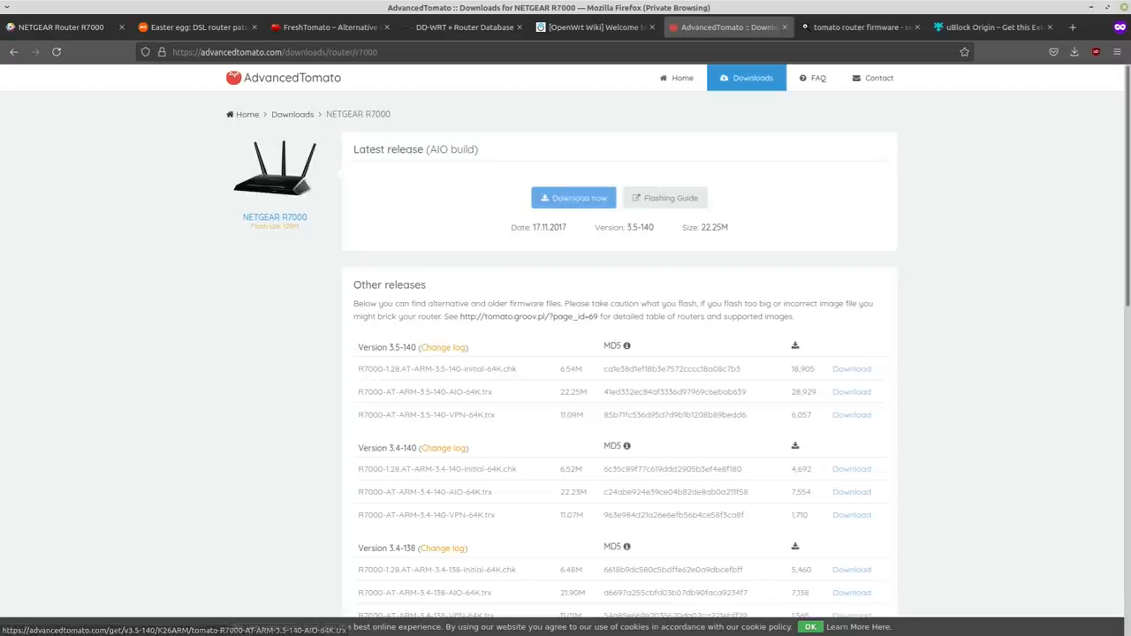
Step: From the FreshTomato homepage, open its downloads directory listing the ARM, MIPS and tests folders
left_click(328, 26)
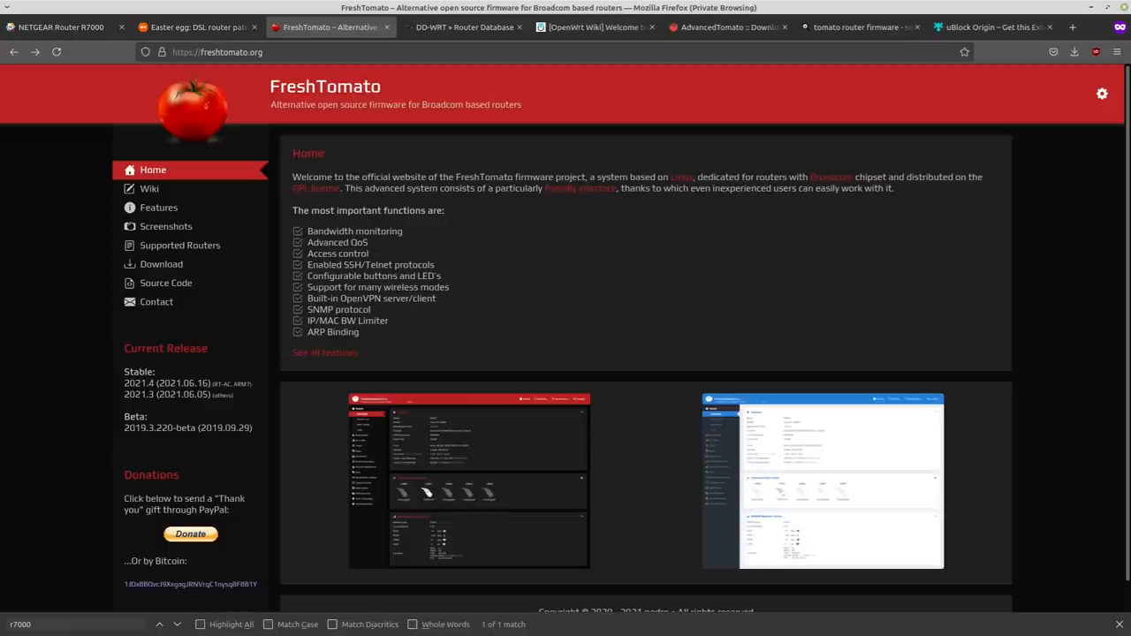
mouse_move(181, 244)
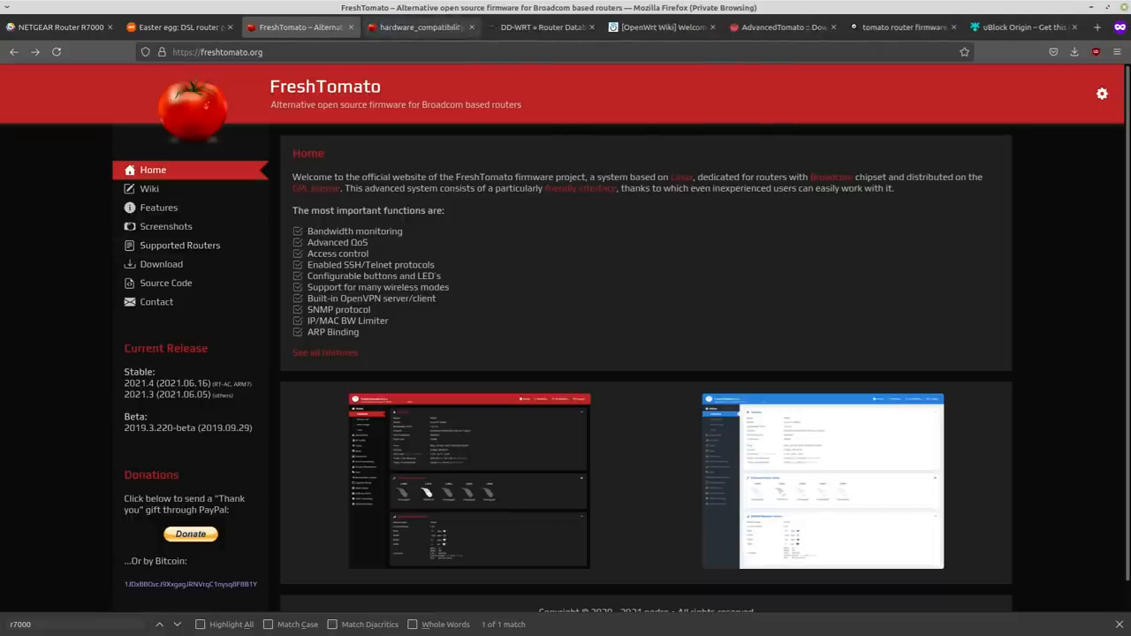
left_click(421, 27)
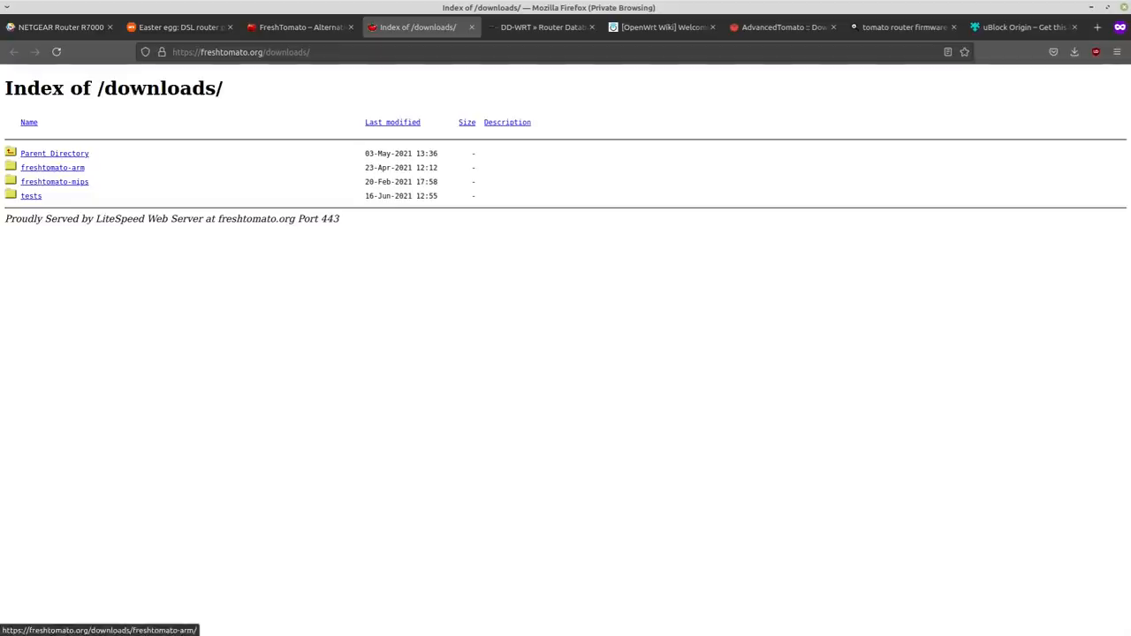
Step: Browse freshtomato-arm down to the 2021.4 K26ARM7 file list, then return to the 2021 releases folder
left_click(53, 167)
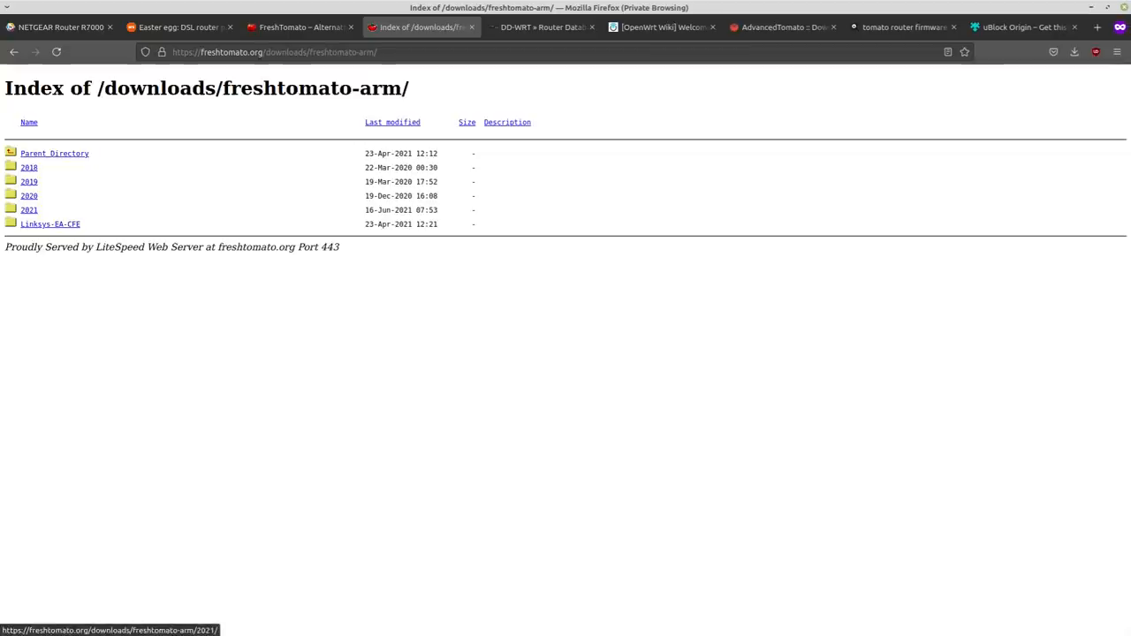
left_click(29, 209)
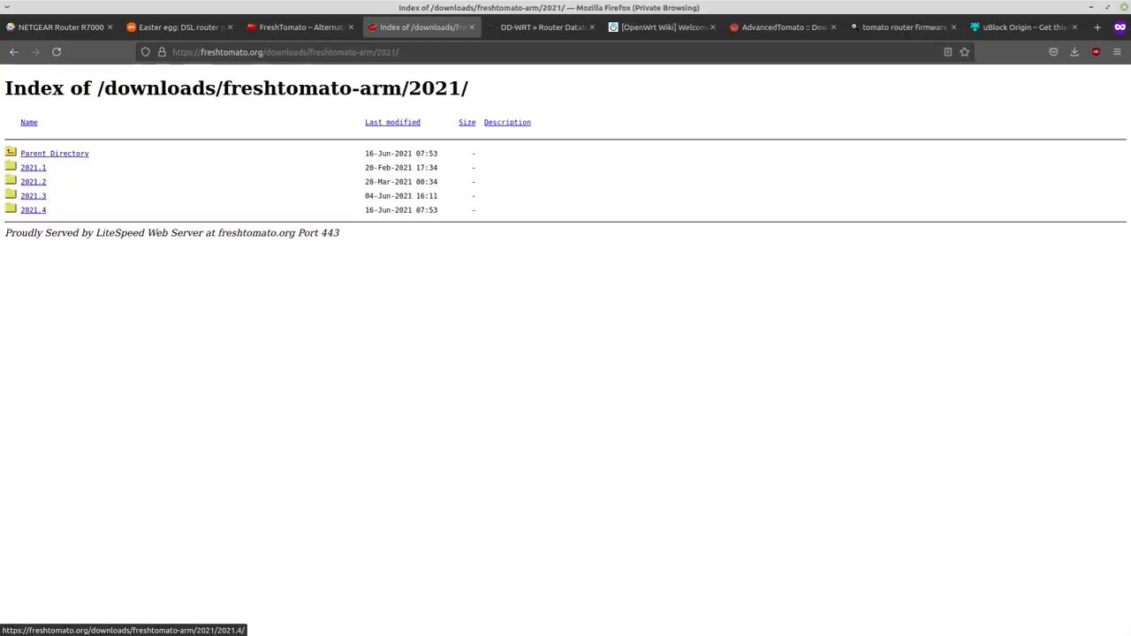
left_click(32, 209)
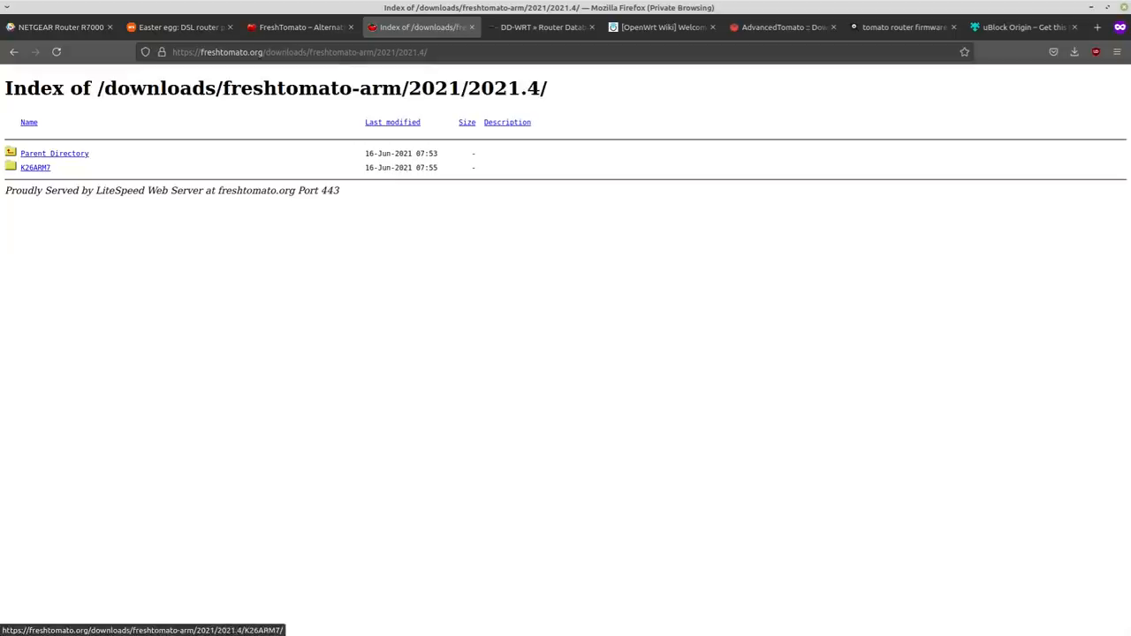
left_click(35, 166)
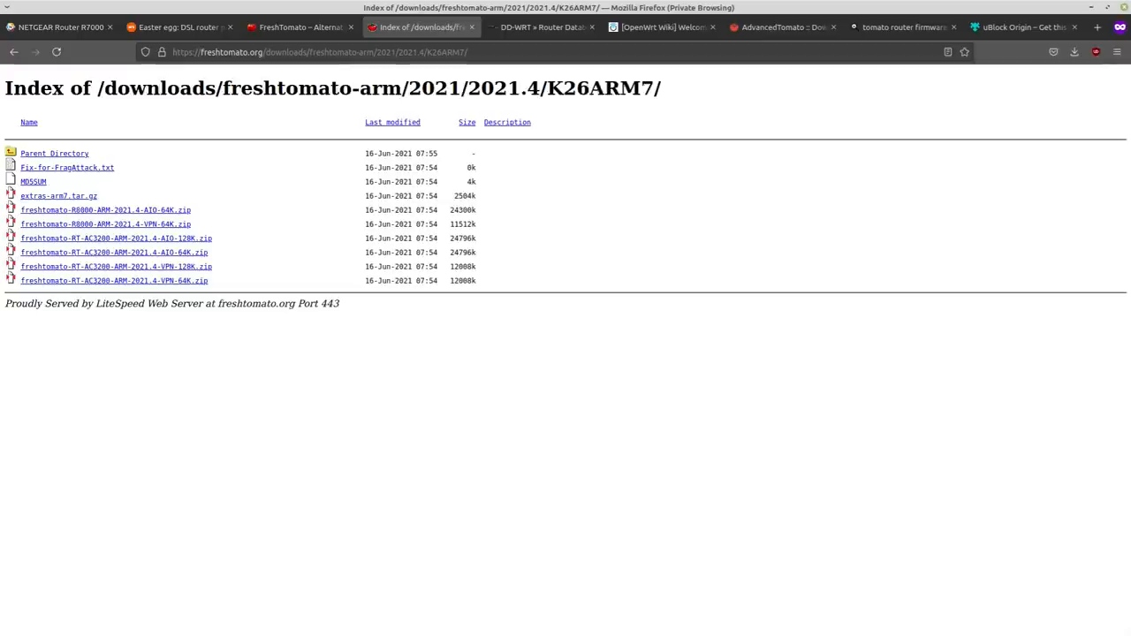
mouse_move(106, 222)
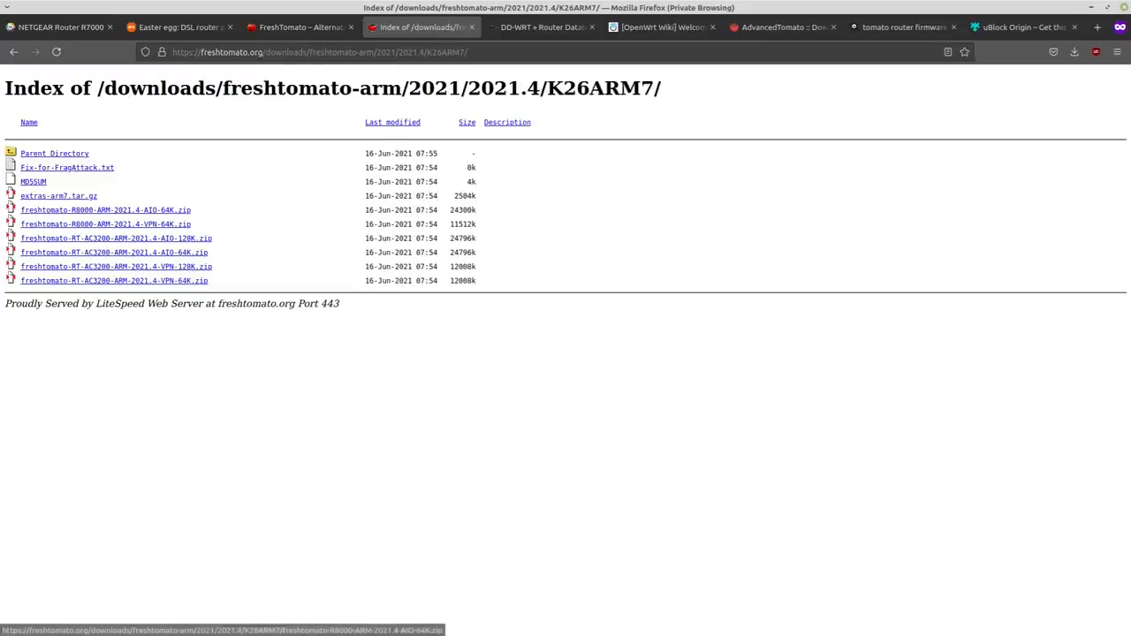
left_click(53, 152)
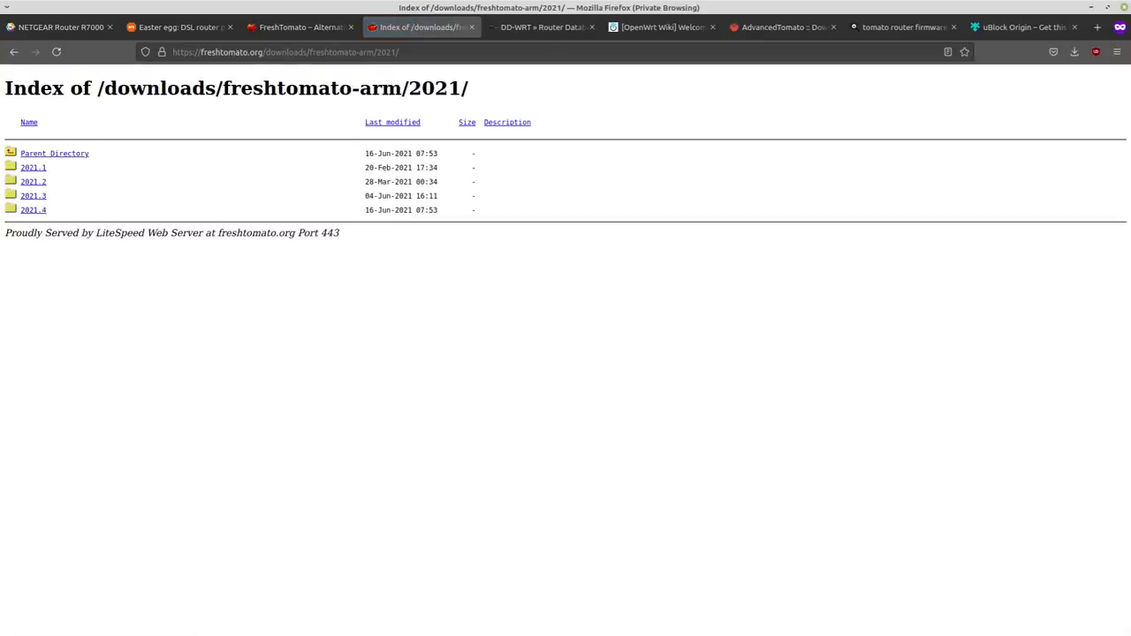
Step: Open the 2021.3 K26ARM7 file list and search it for 'R700' to locate the R7000 builds
left_click(34, 194)
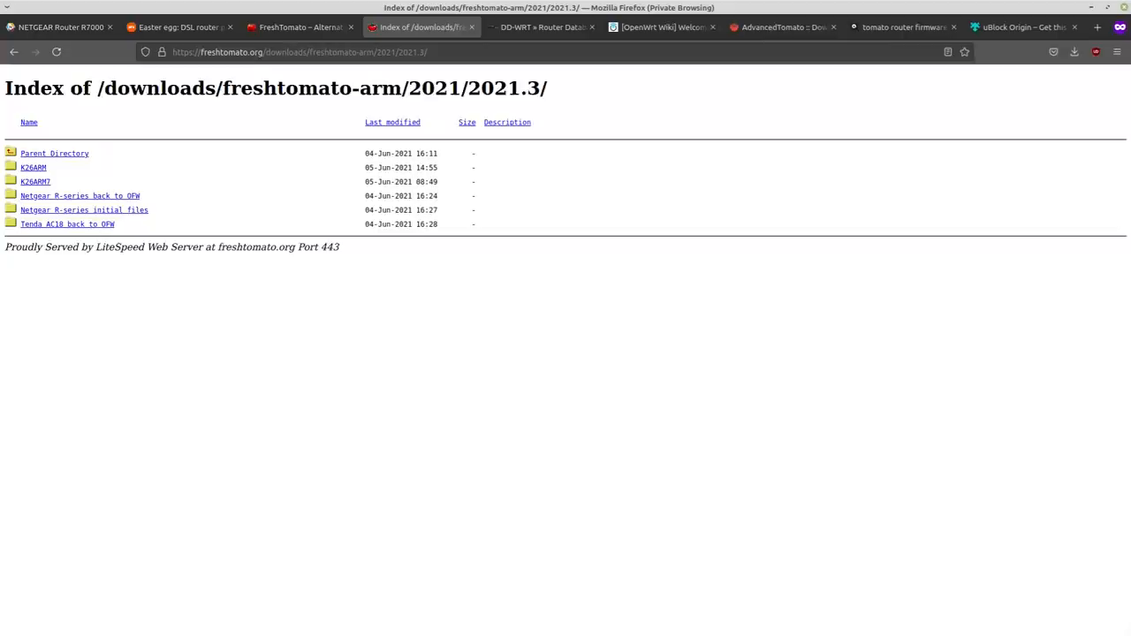
mouse_move(35, 167)
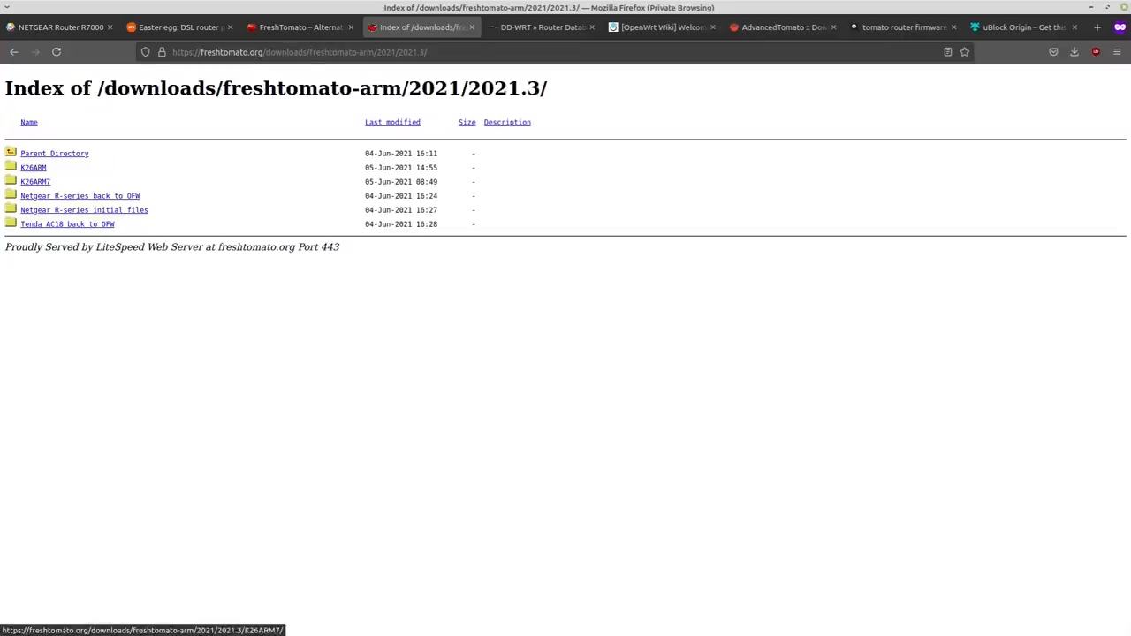
mouse_move(34, 166)
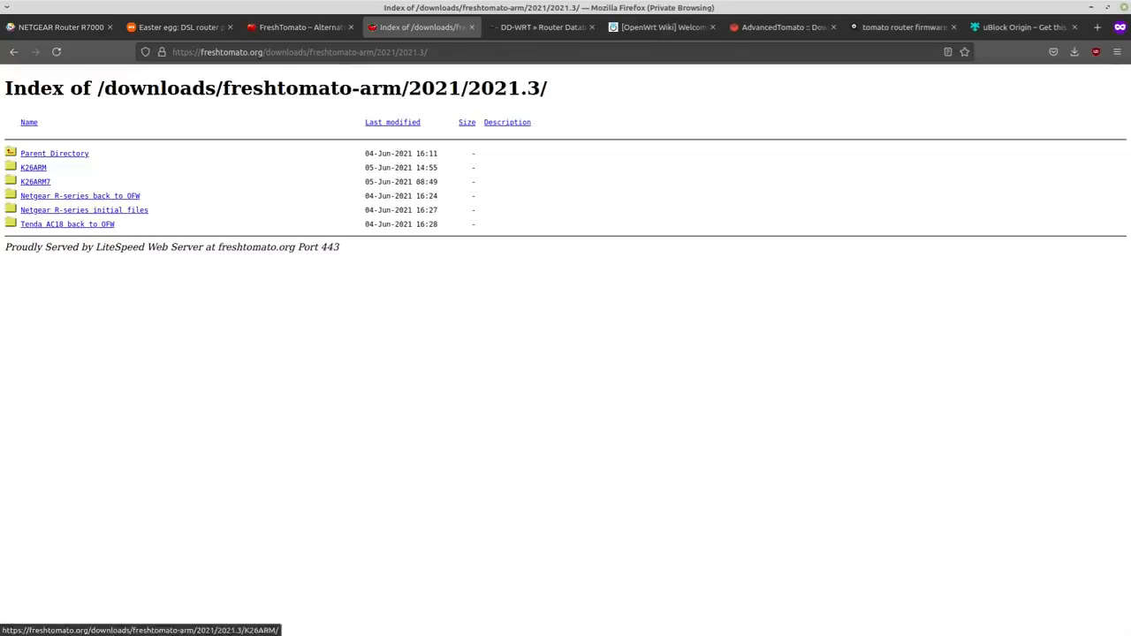
left_click(33, 166)
type("r700")
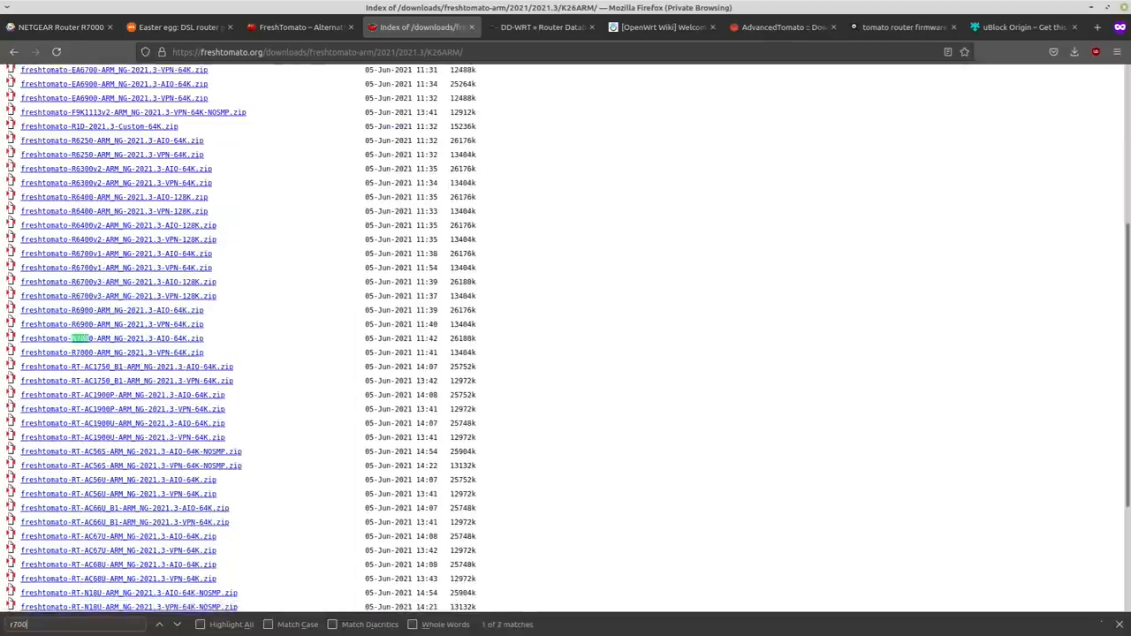
mouse_move(110, 340)
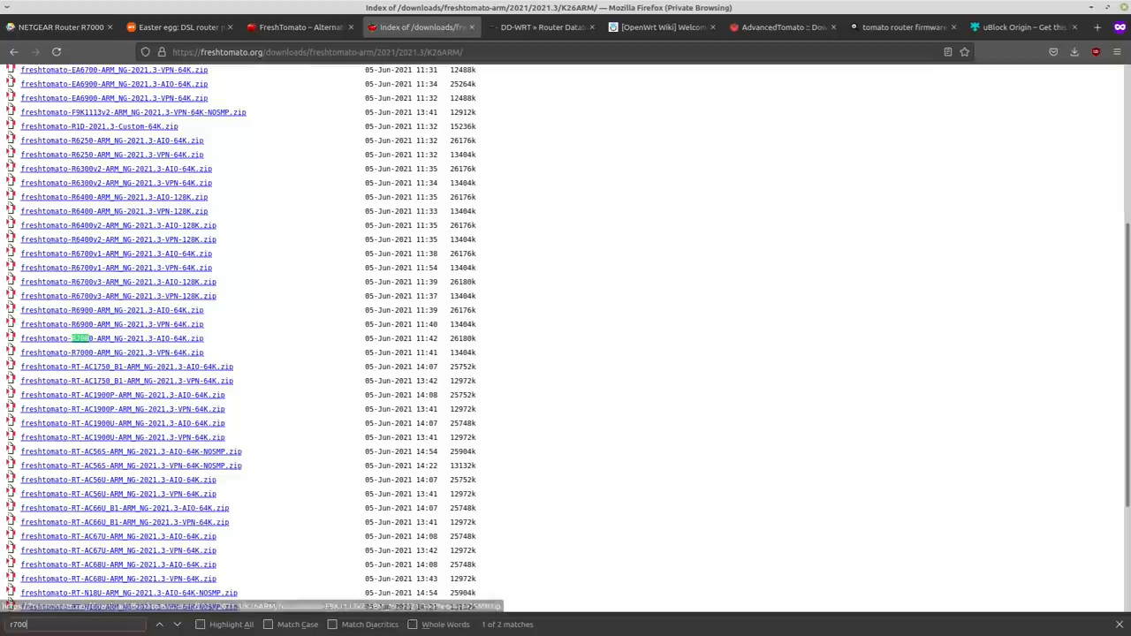
left_click(56, 26)
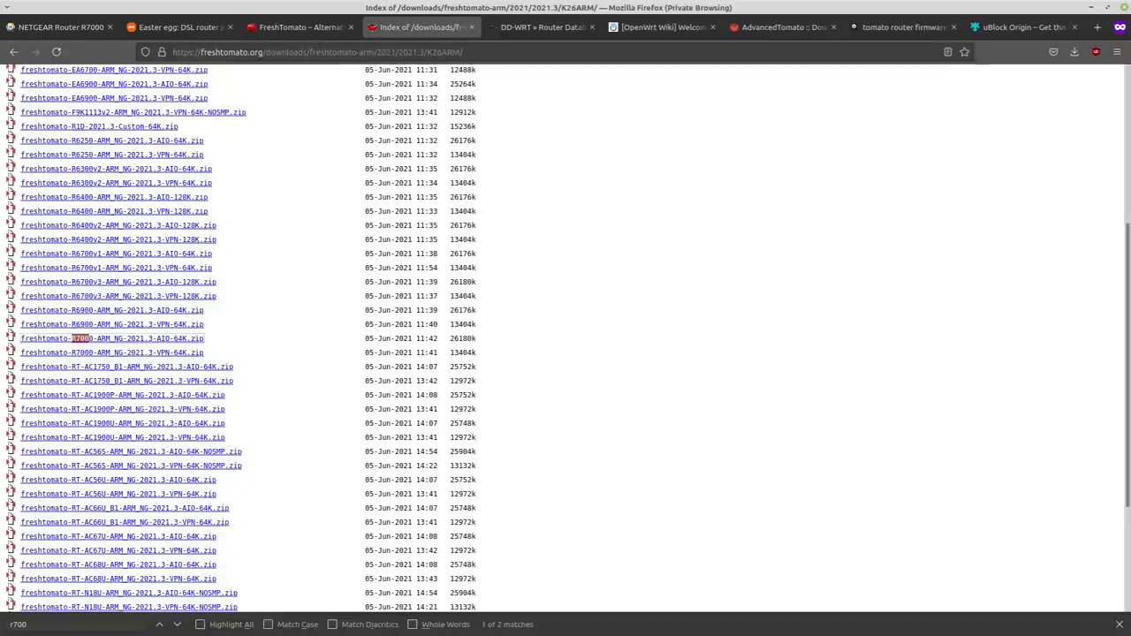
mouse_move(113, 352)
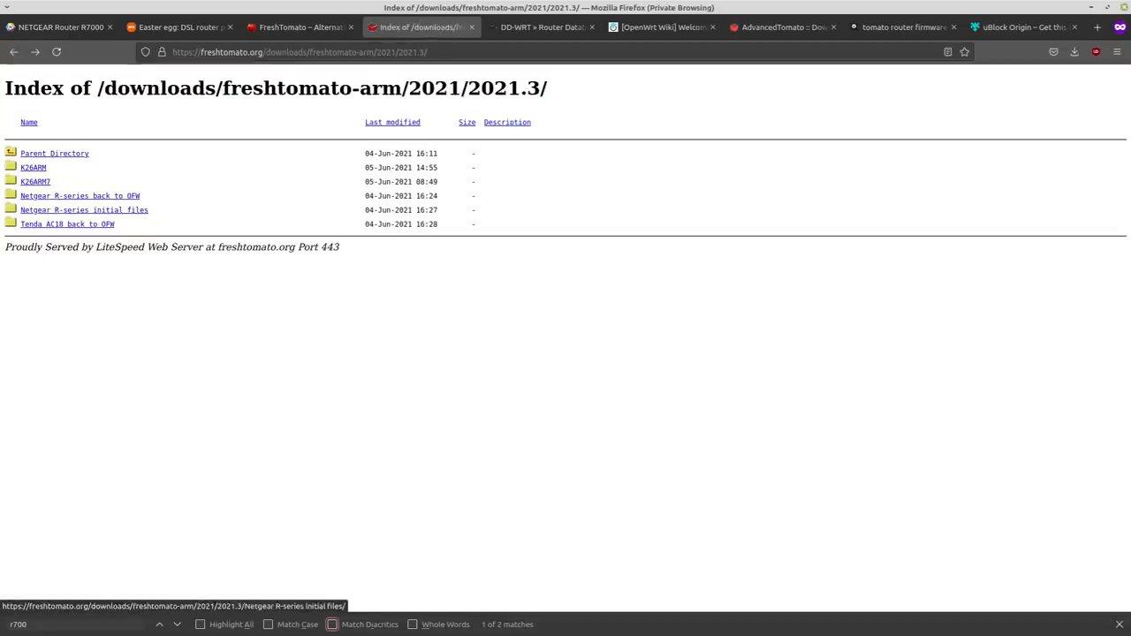
Step: Open the Netgear R-series initial files folder, then switch back to the R7000's Router Update page
left_click(83, 209)
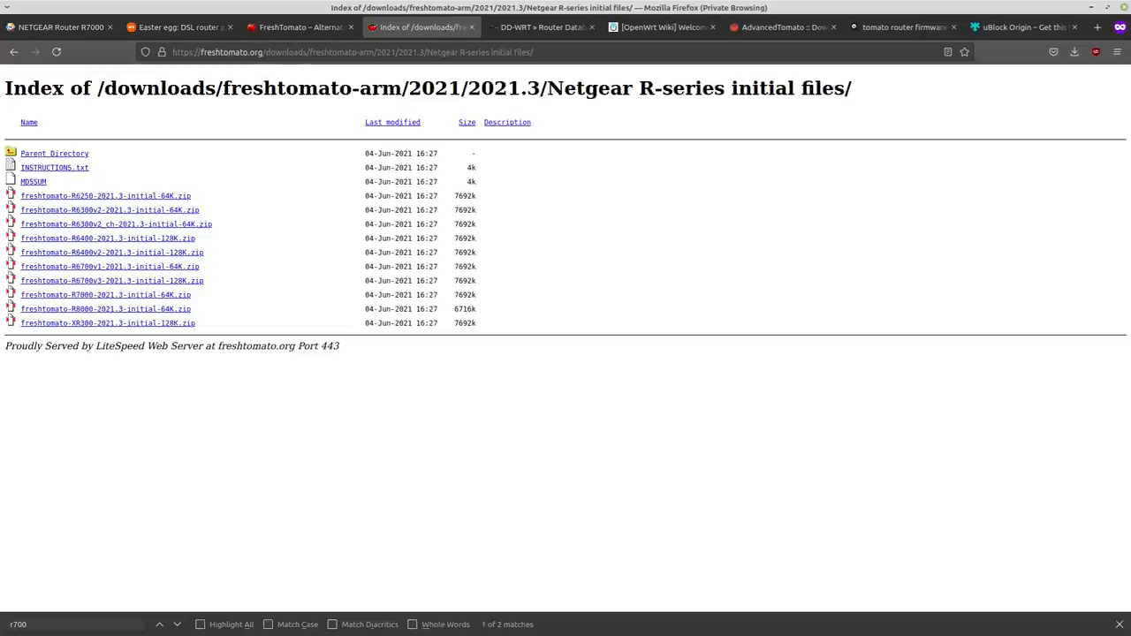
left_click(60, 27)
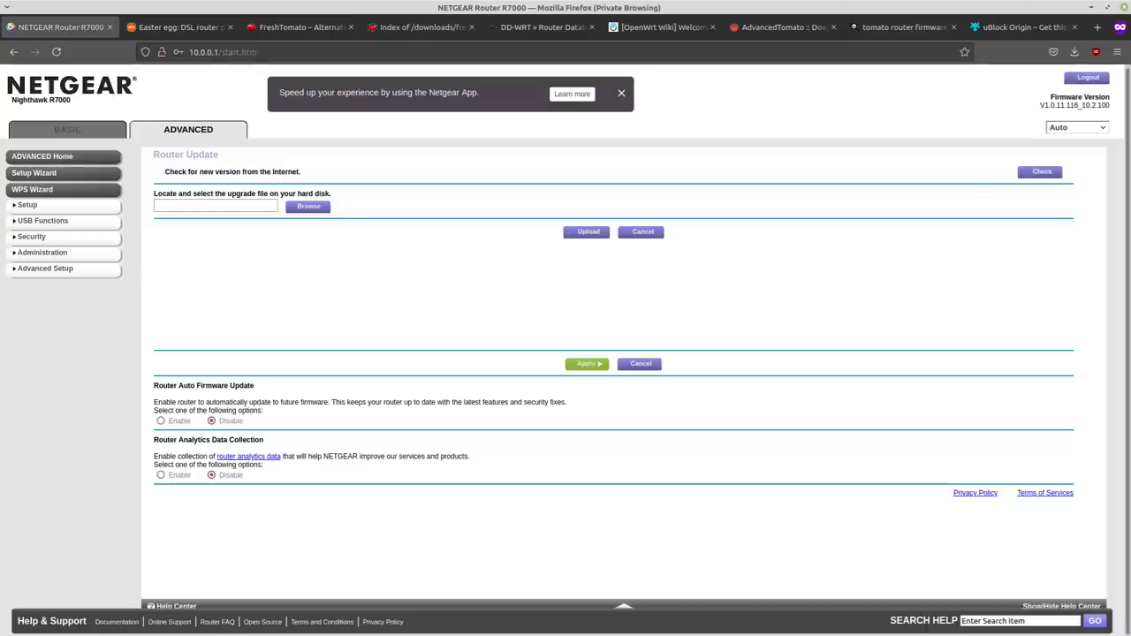
Step: Sign back in as admin and return to Advanced > Administration > Router Update
left_click(223, 51)
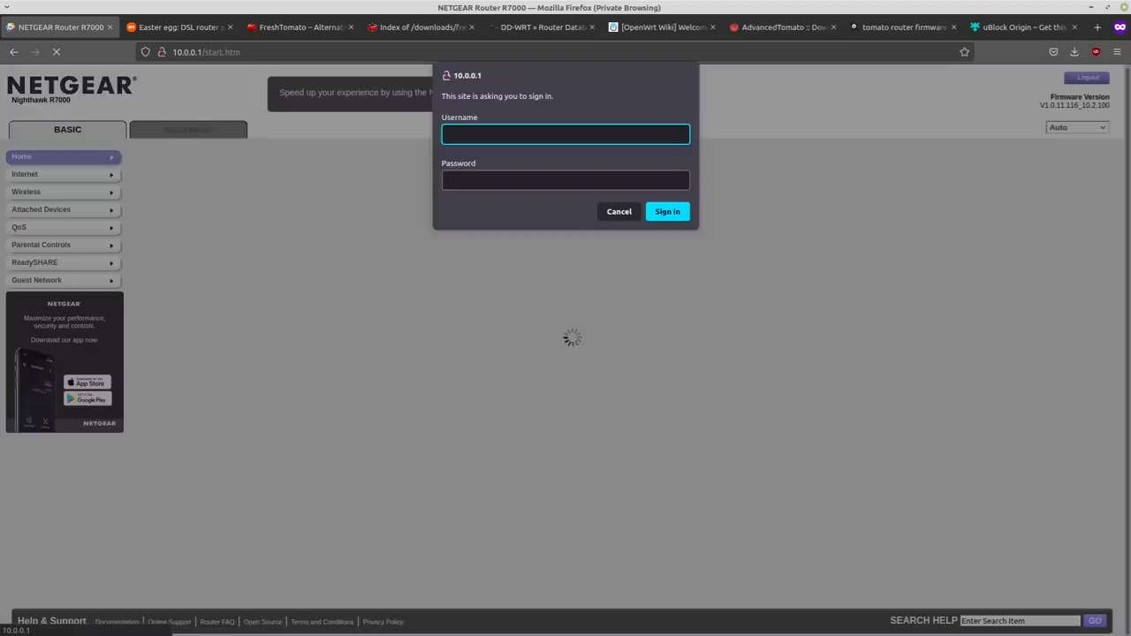
type("admin")
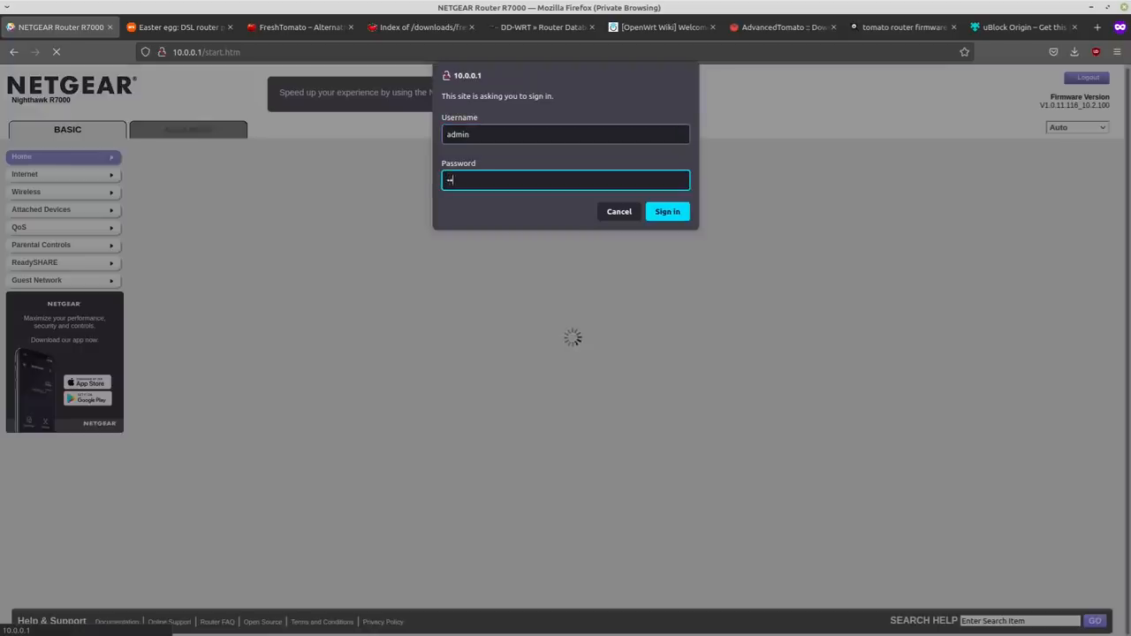
left_click(668, 212)
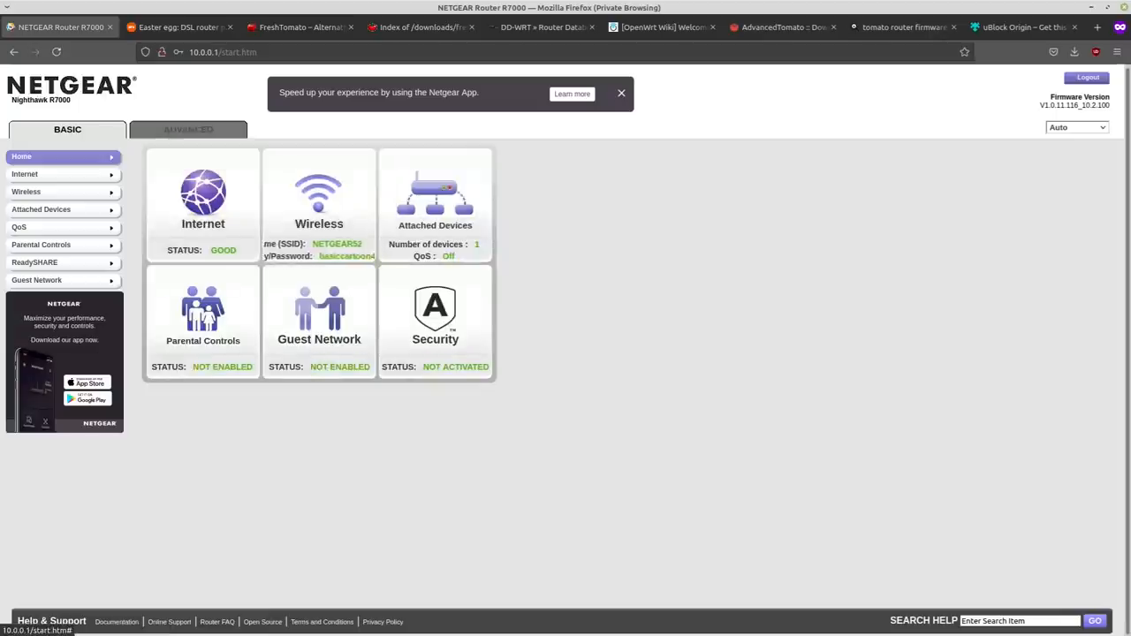
left_click(187, 129)
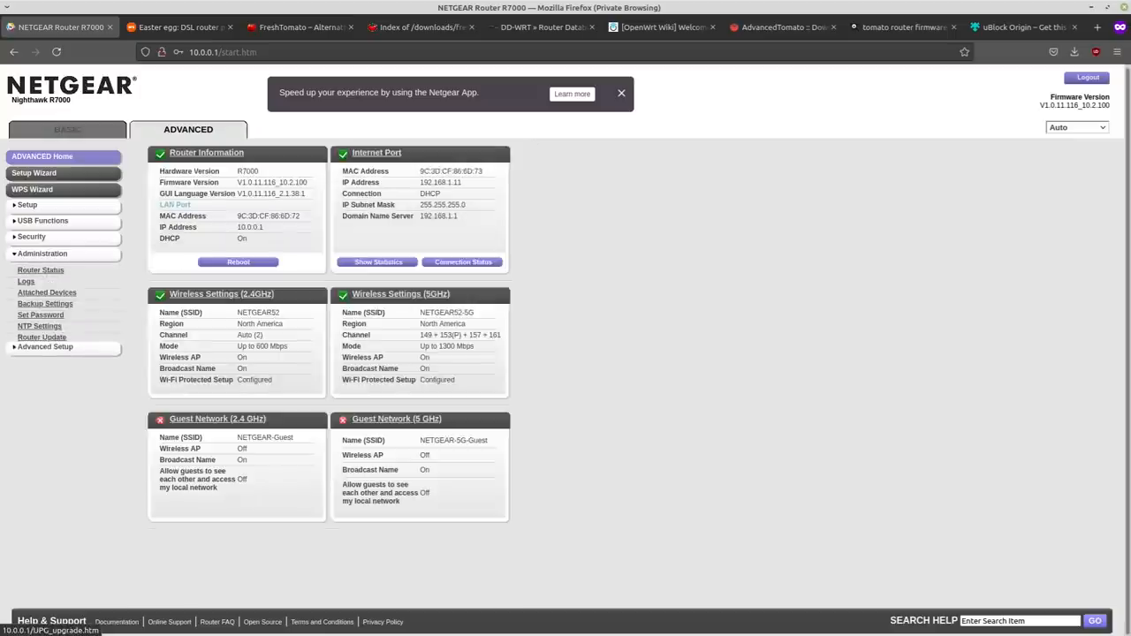
left_click(42, 335)
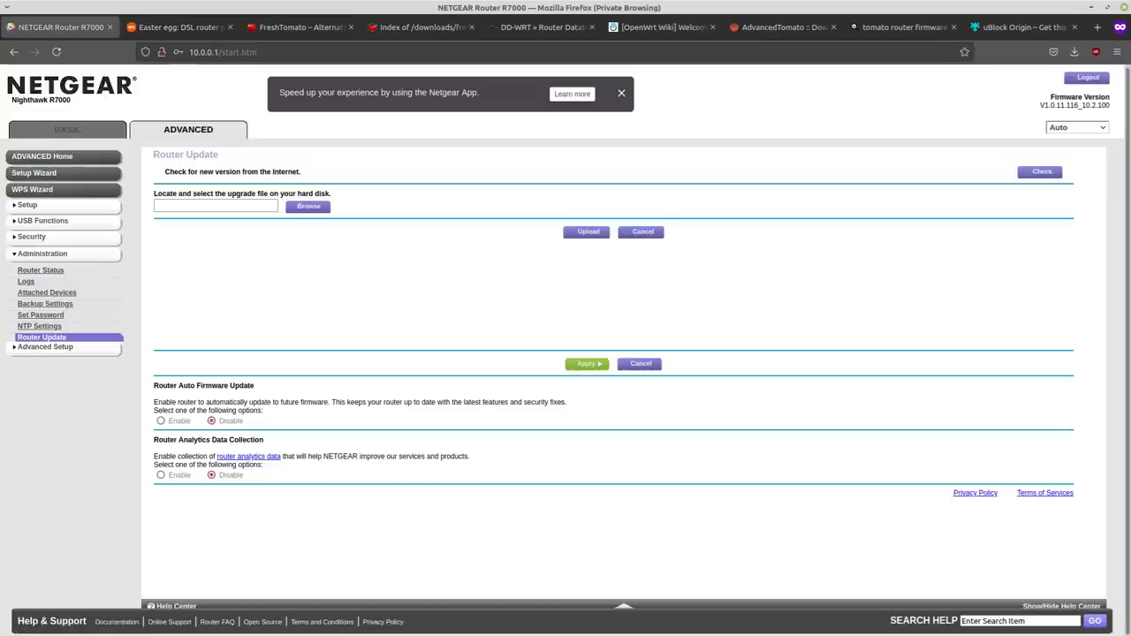
Step: Load freshtomato-R7000-2020.3-initial-64K.chk and upload it, accepting the dropped-connections warning
left_click(308, 205)
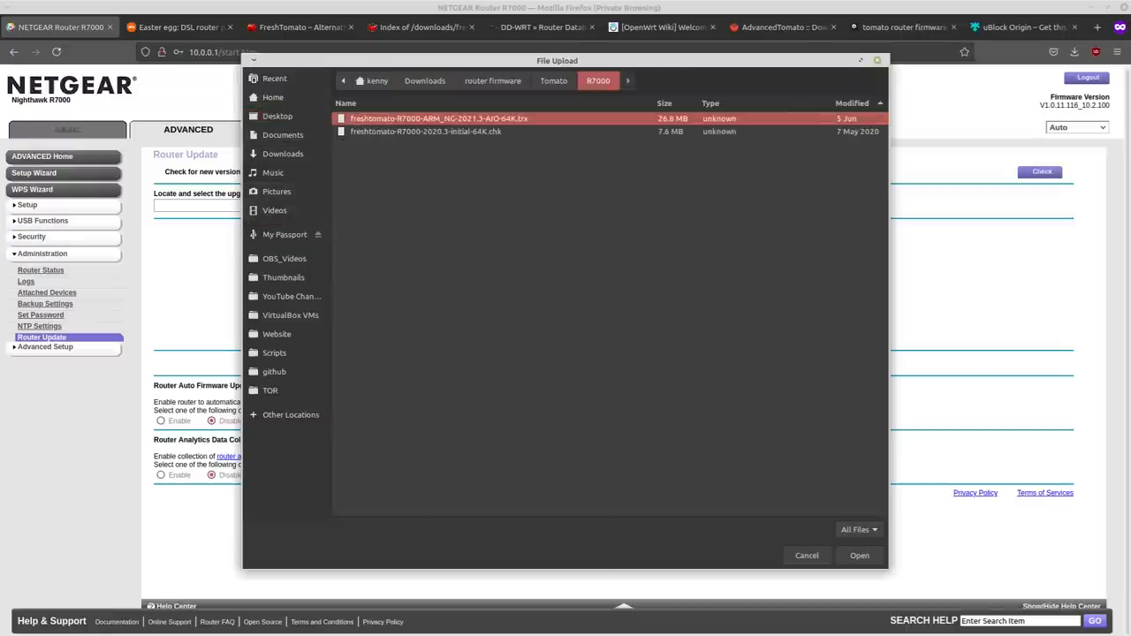
left_click(424, 130)
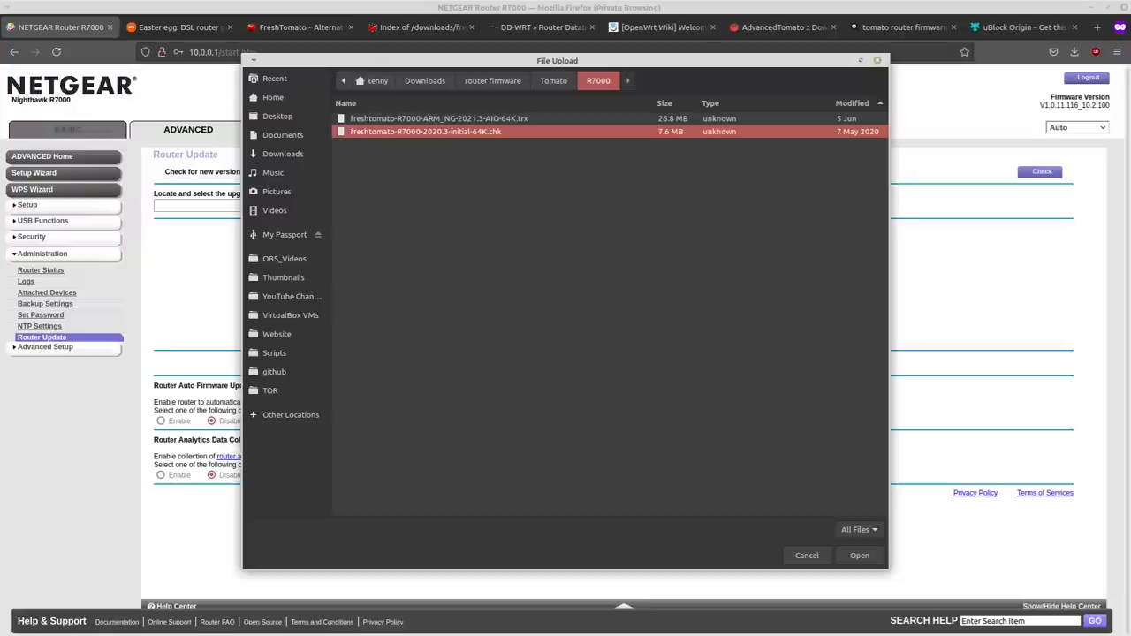
left_click(859, 555)
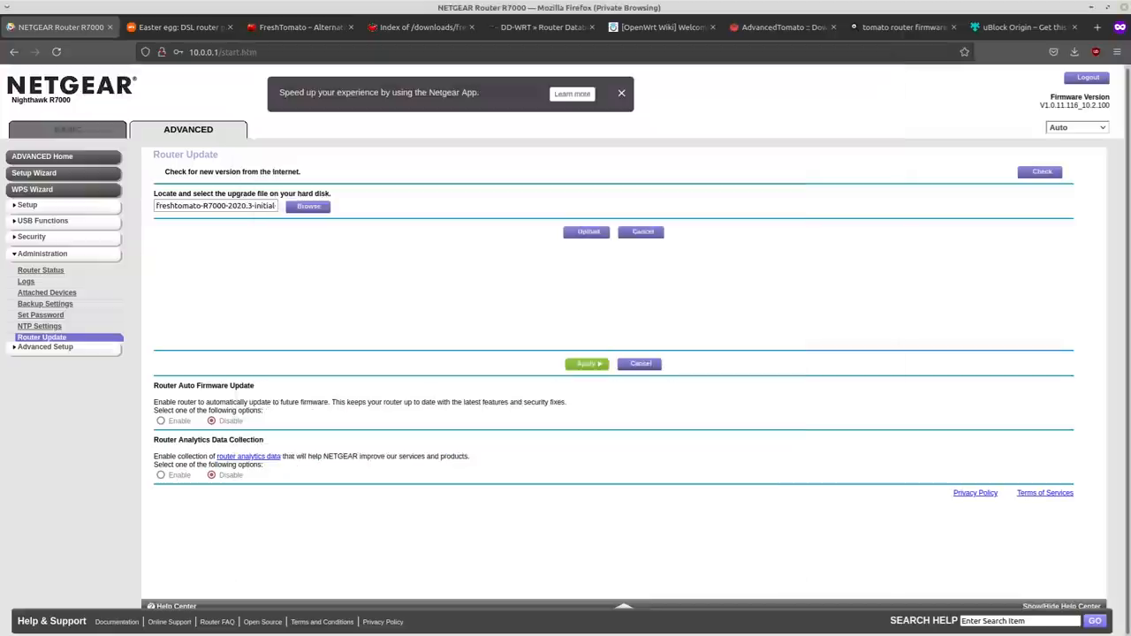
left_click(587, 364)
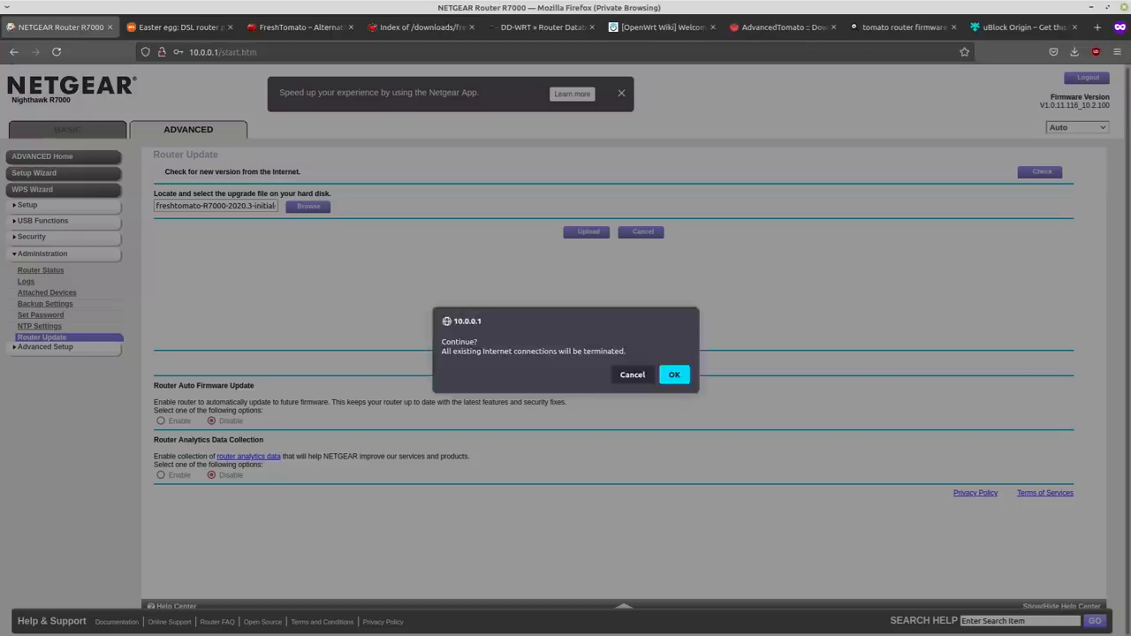
left_click(674, 374)
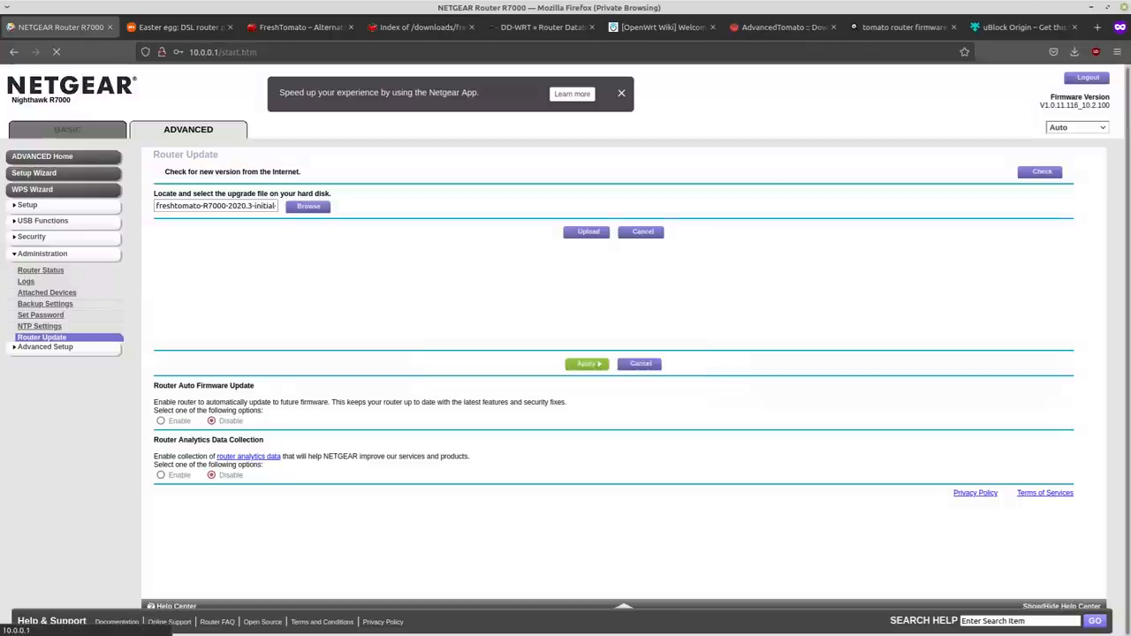
left_click(587, 231)
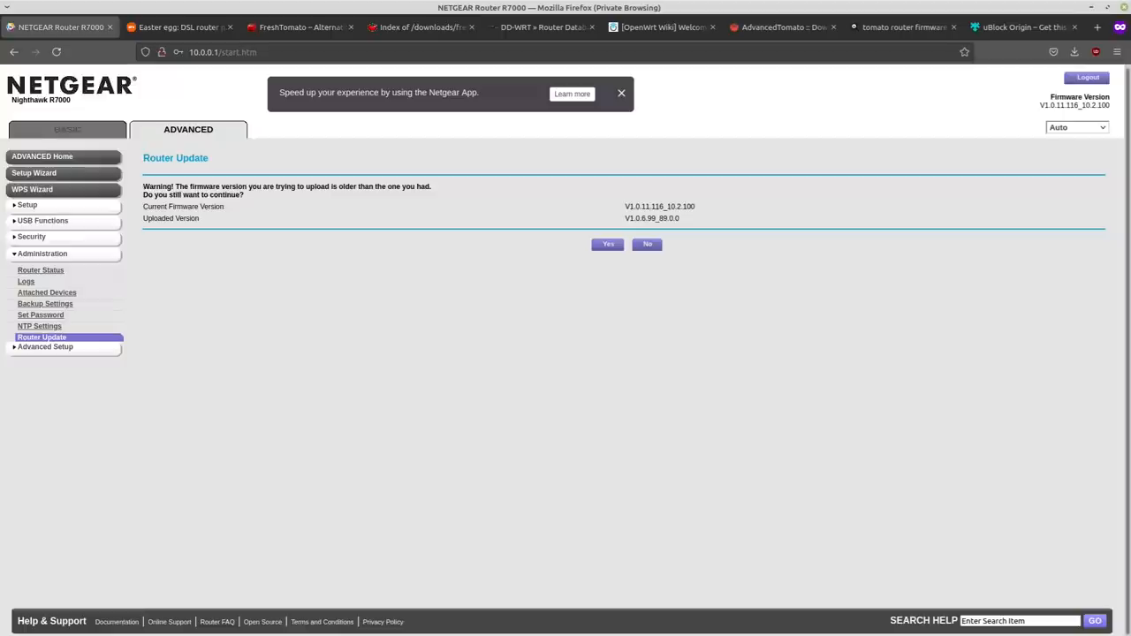
Step: Confirm Yes to install the older-version FreshTomato initial firmware on the R7000
left_click(608, 244)
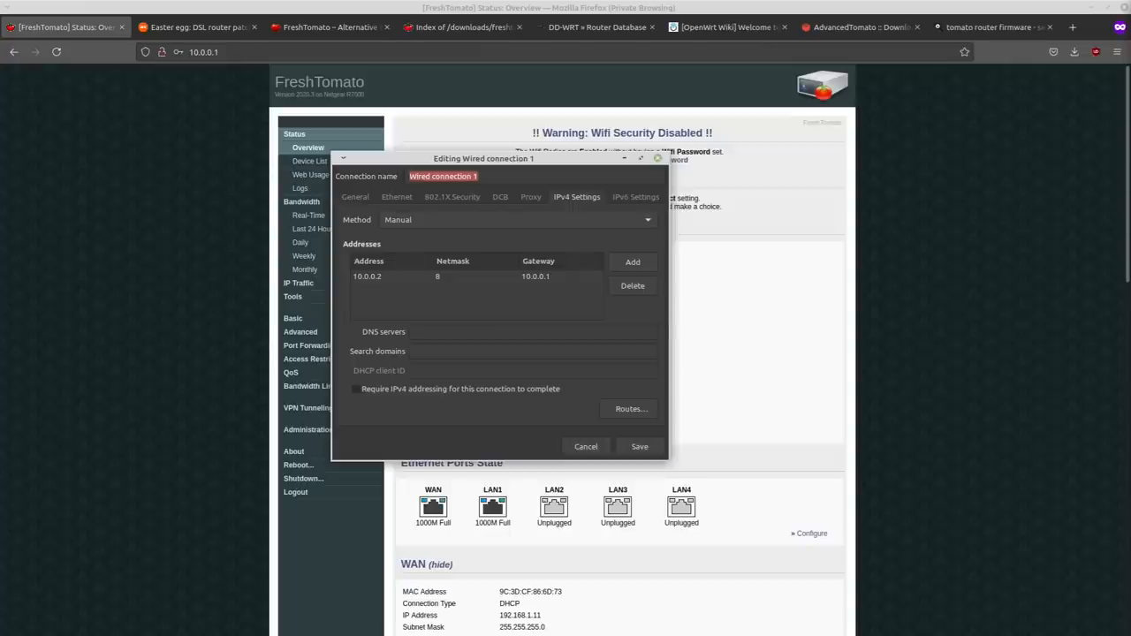
mouse_move(633, 262)
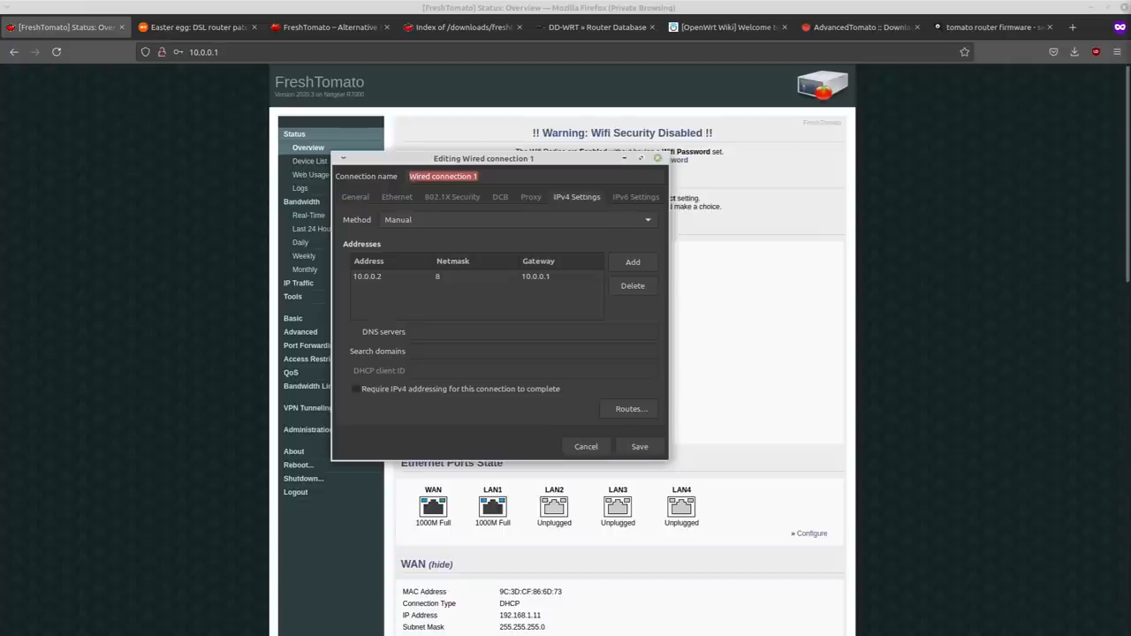
Step: Save the wired connection with manual IPv4 address 10.0.0.2 and gateway 10.0.0.1
left_click(587, 446)
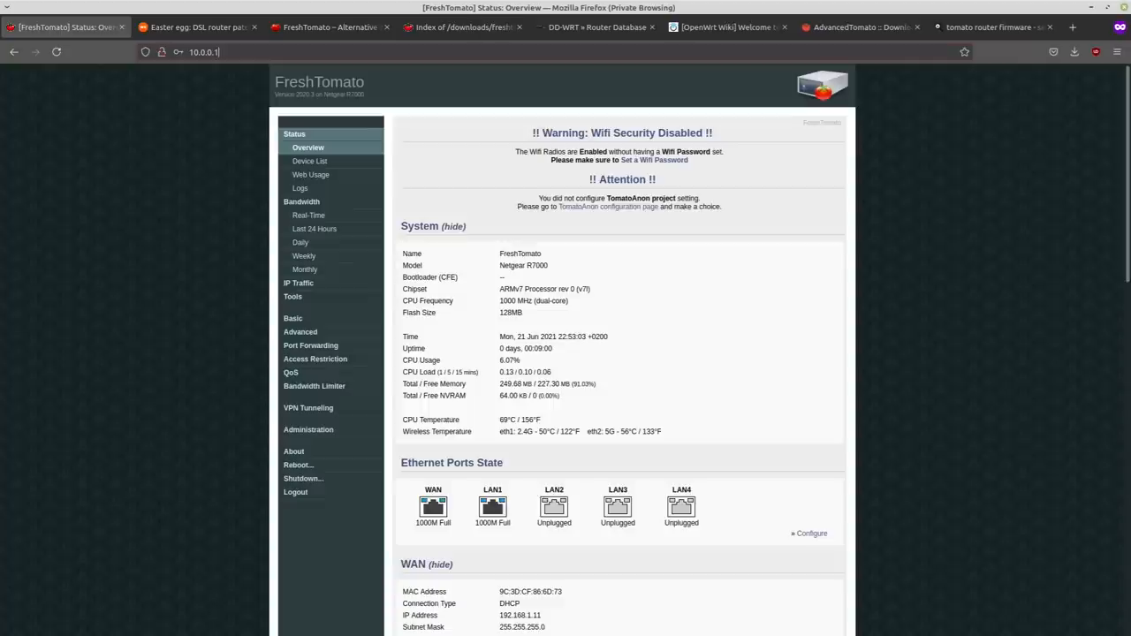
Step: Log into the router's FreshTomato UI and show the Basic Network page with LAN 10.0.0.1 and DHCP
left_click(203, 51)
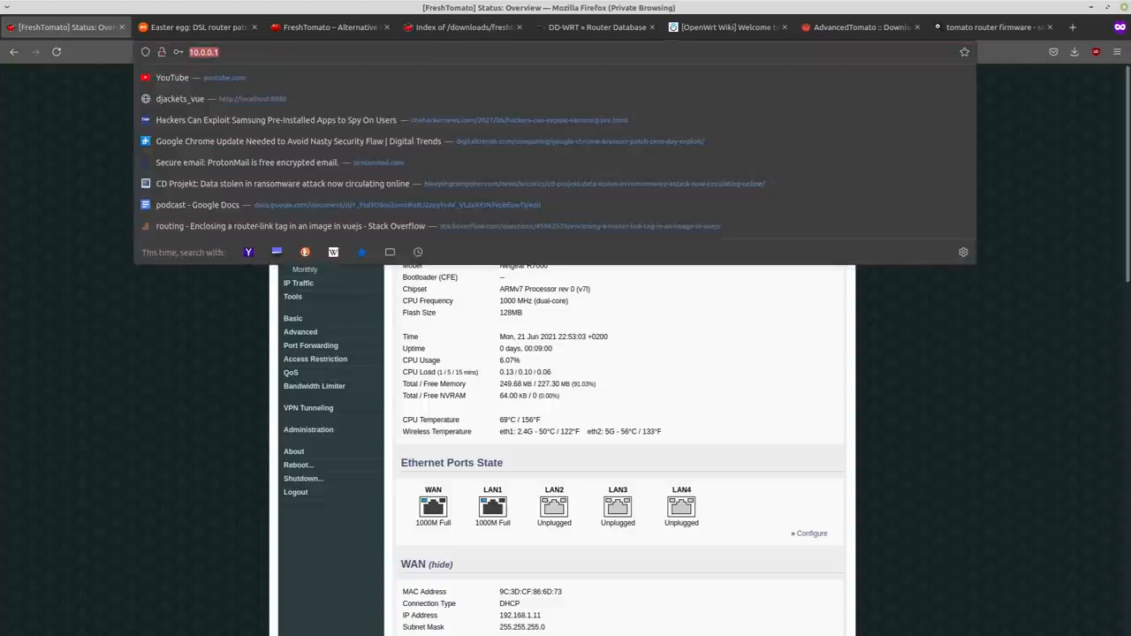
type("ad")
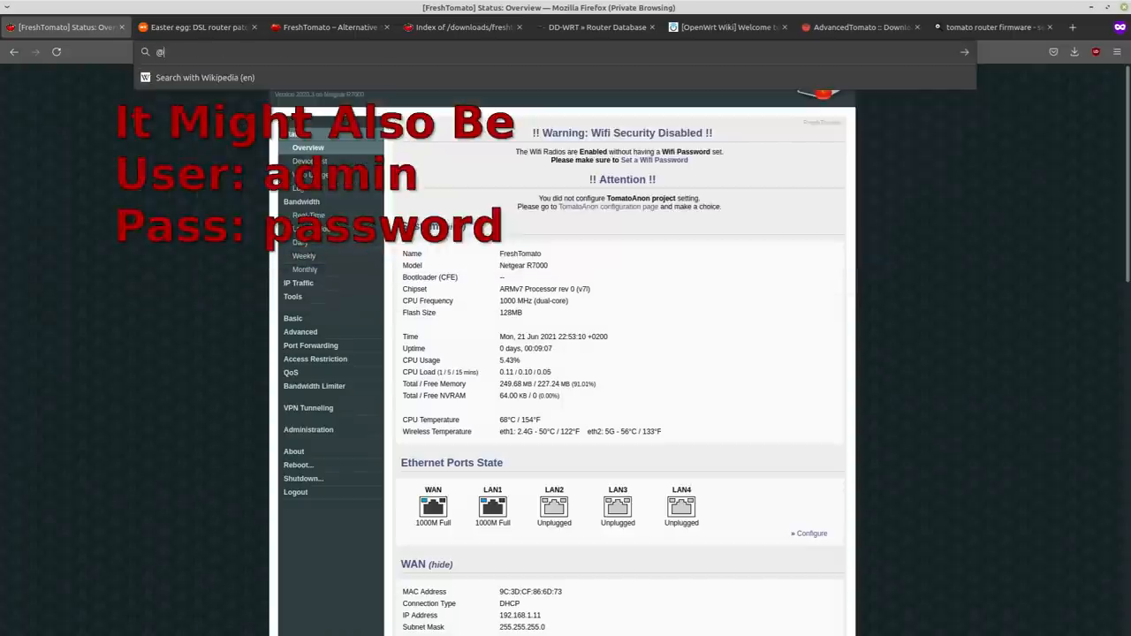
type("newdig")
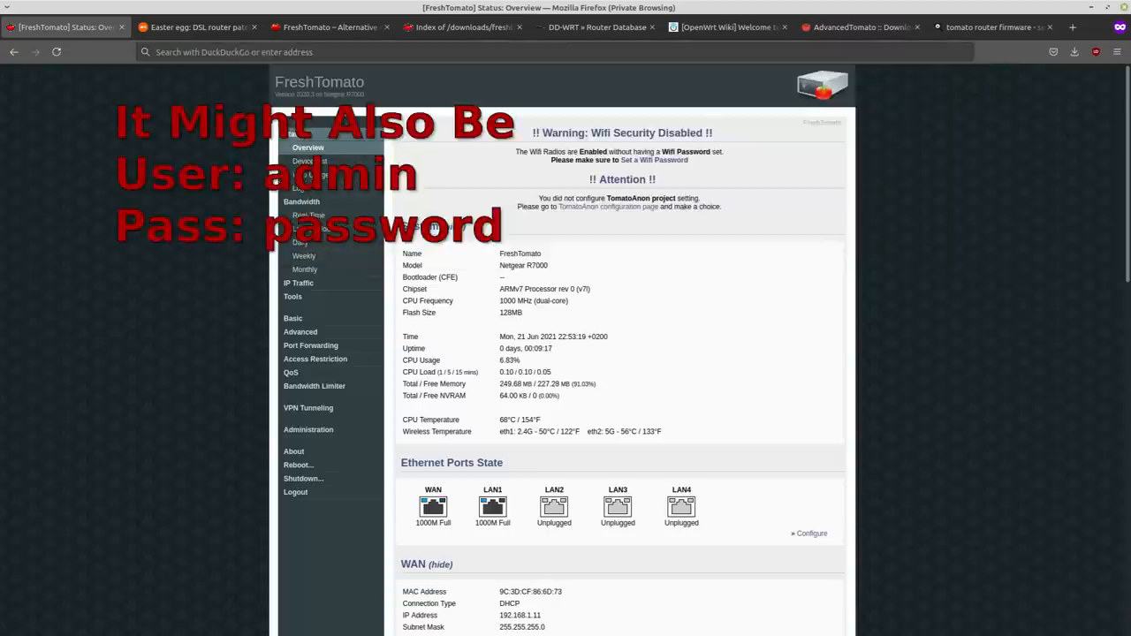
left_click(293, 318)
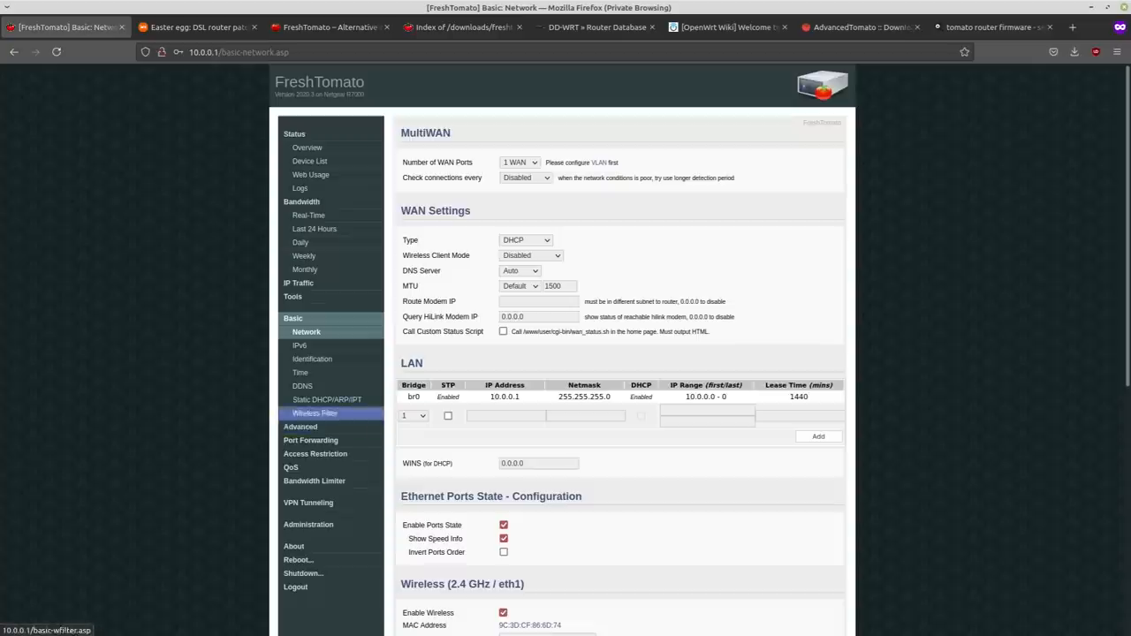
Step: Navigate through Advanced and Administration to the Upgrade page showing version 2020.3 K26ARM mini
left_click(301, 332)
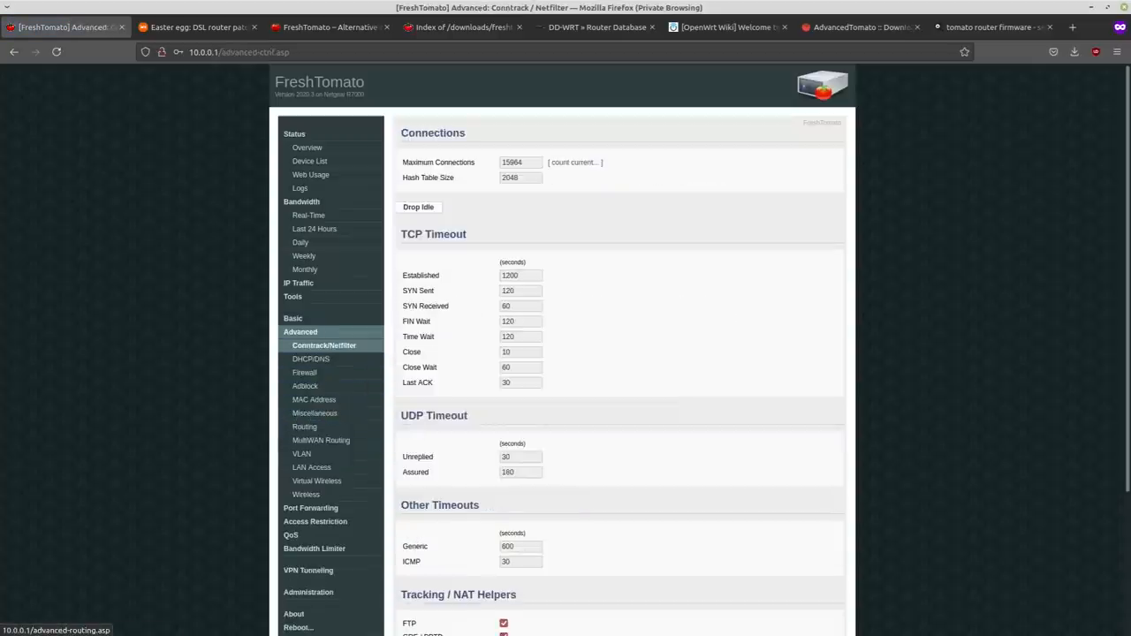
scroll("down", 3)
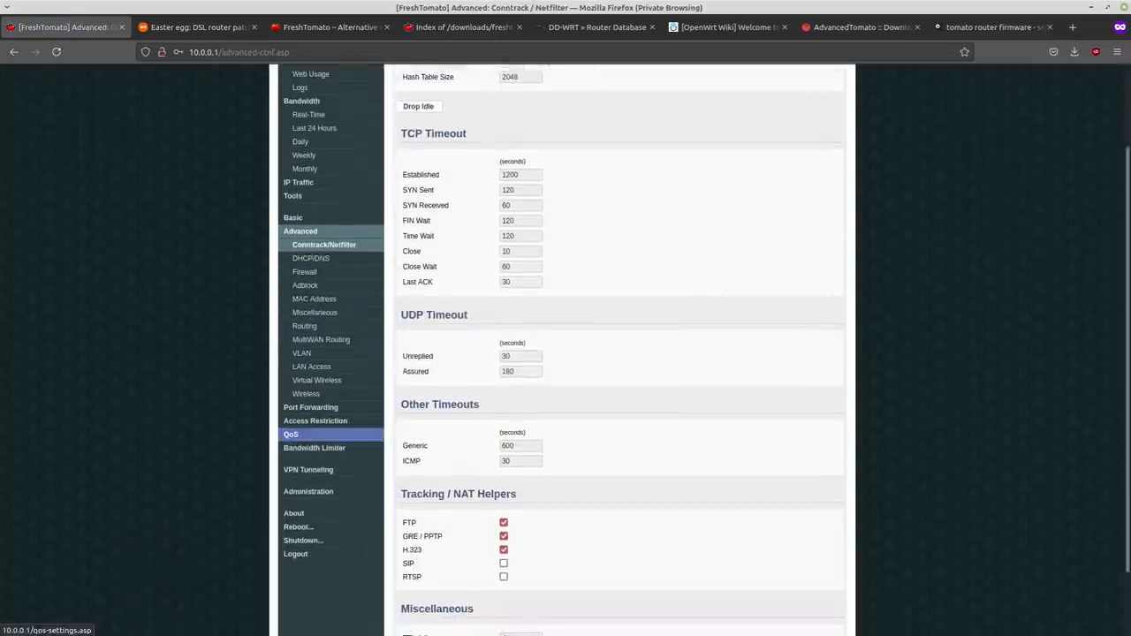
left_click(315, 456)
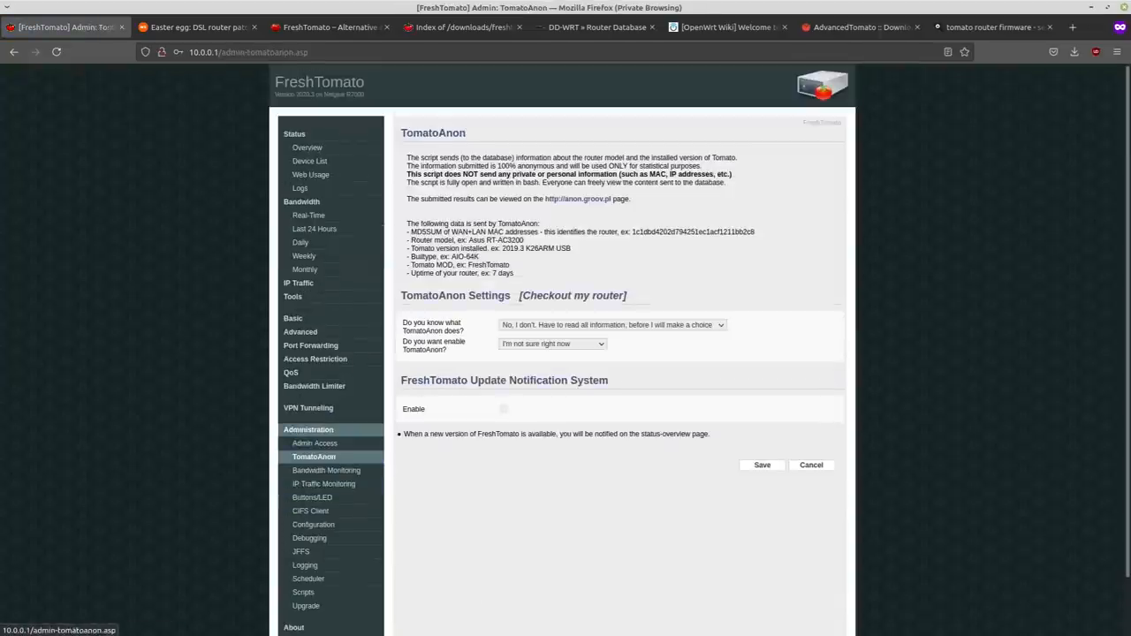
scroll("down", 3)
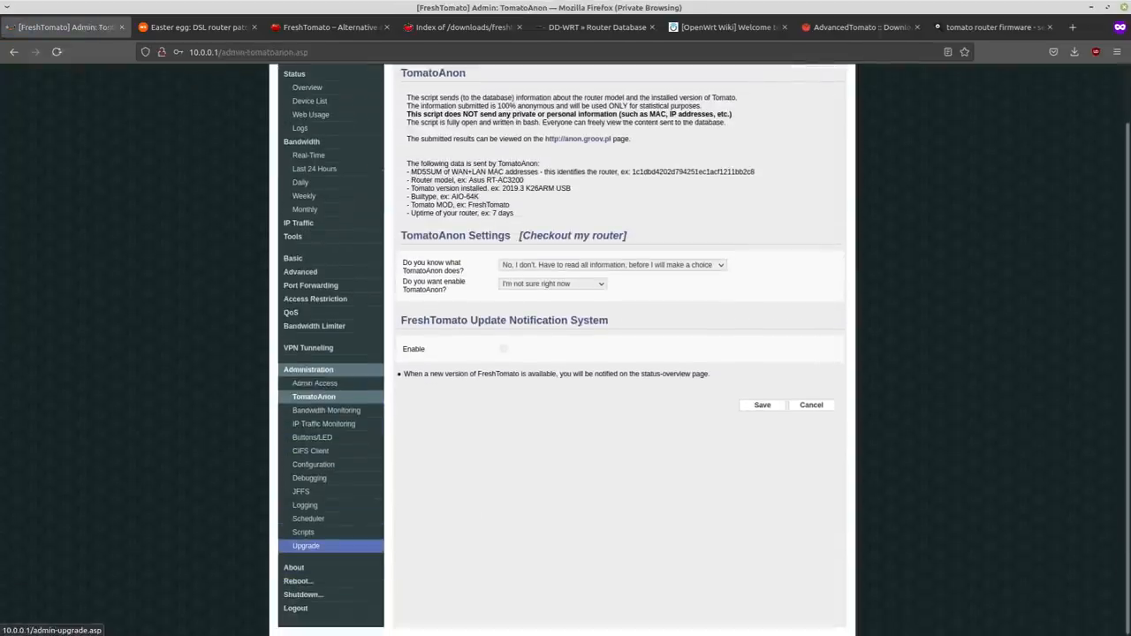
left_click(306, 544)
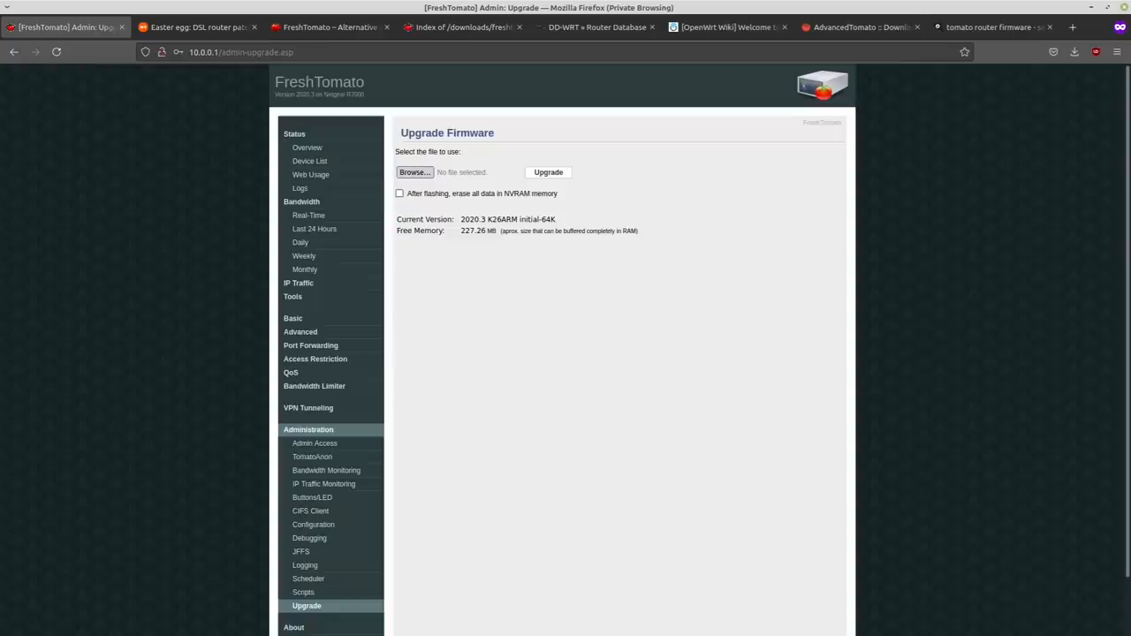
Step: Select freshtomato-R7000-ARM_NG-2021.3-AIO-64K.trx and confirm flashing the router with it
left_click(413, 172)
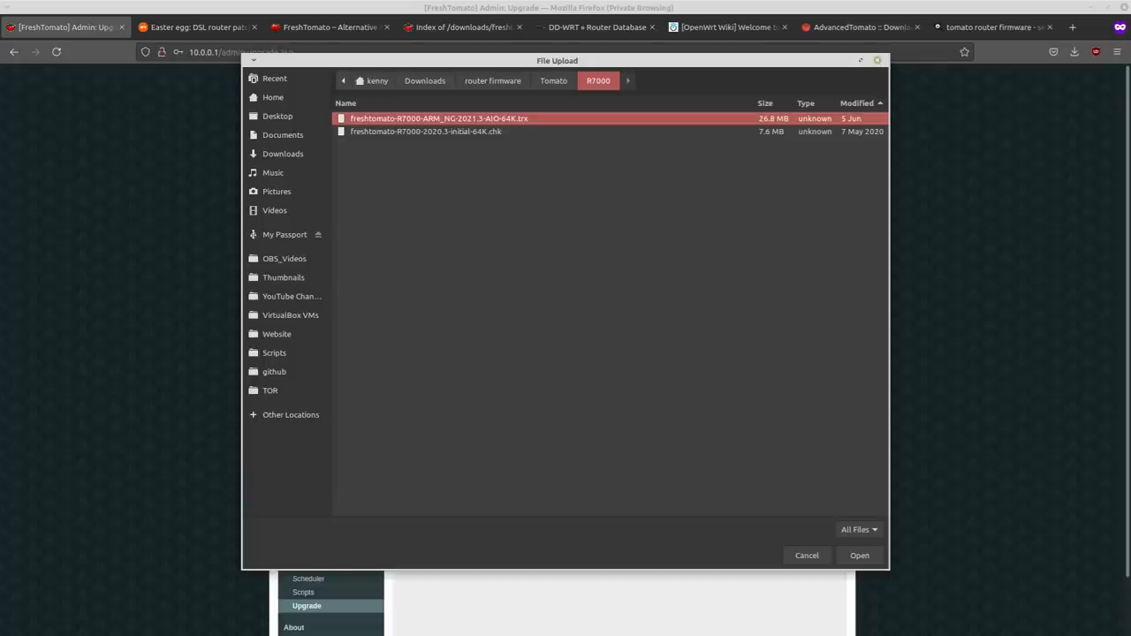
mouse_move(860, 555)
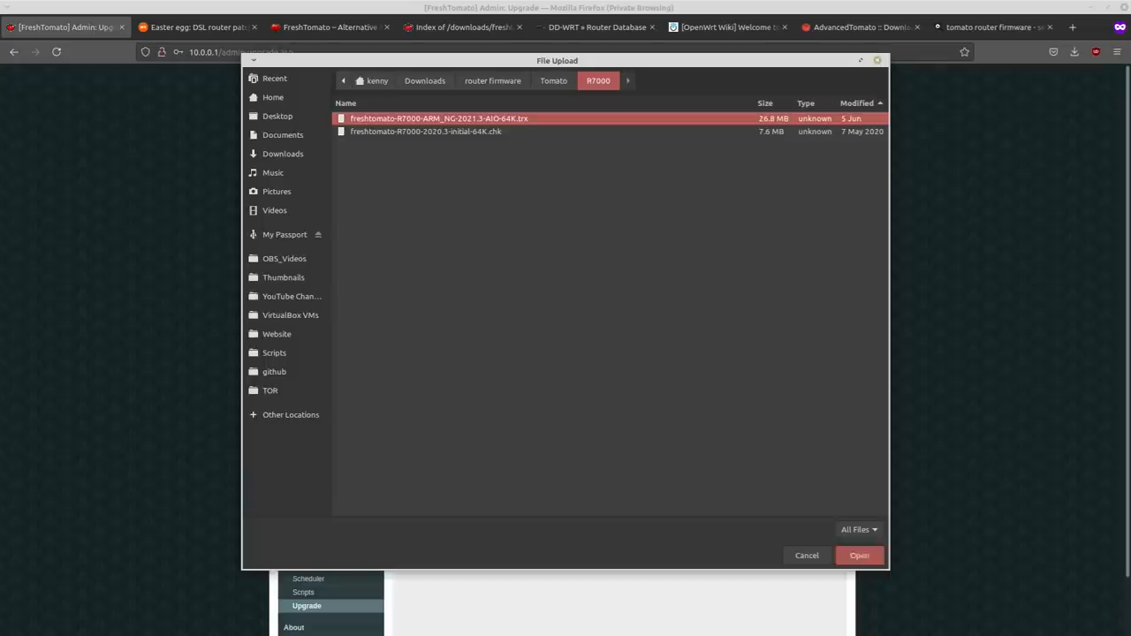
left_click(859, 555)
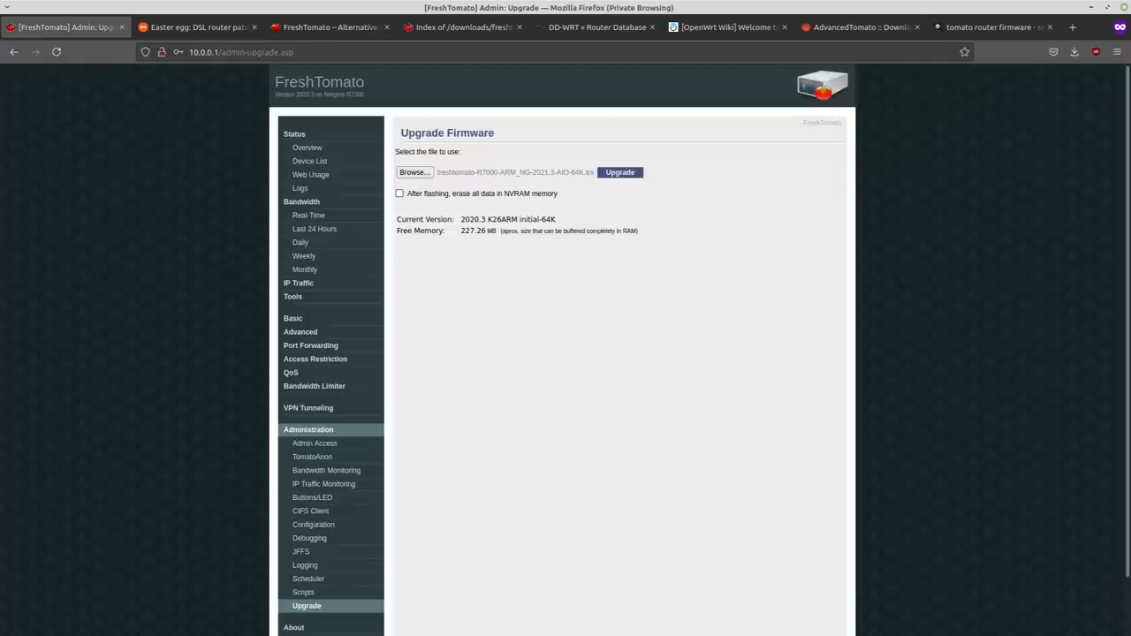
left_click(619, 173)
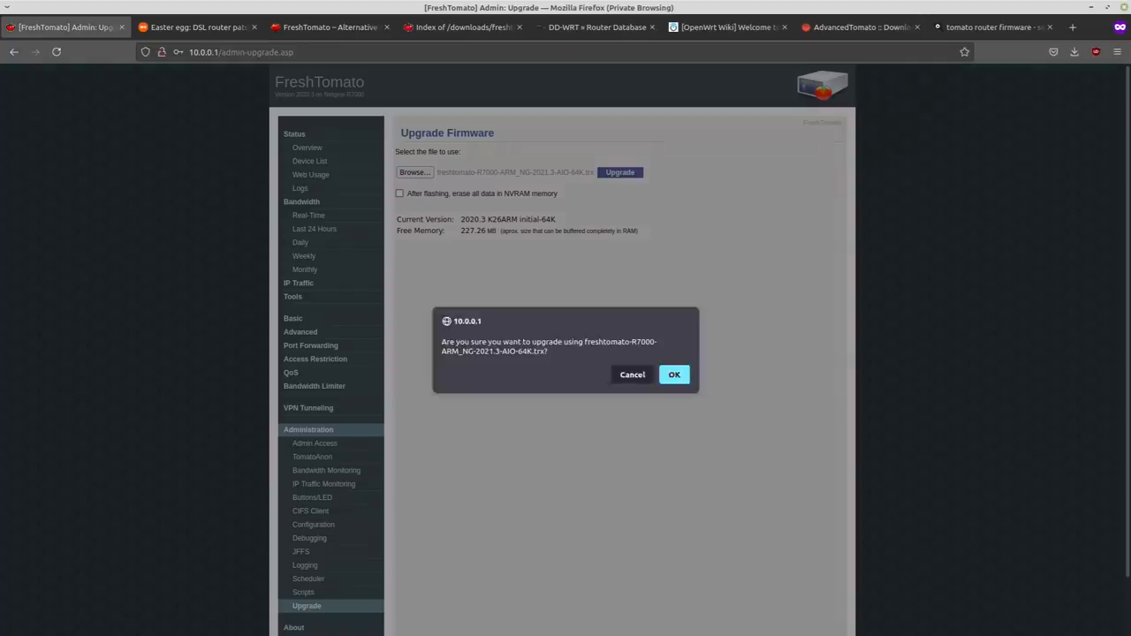
left_click(674, 375)
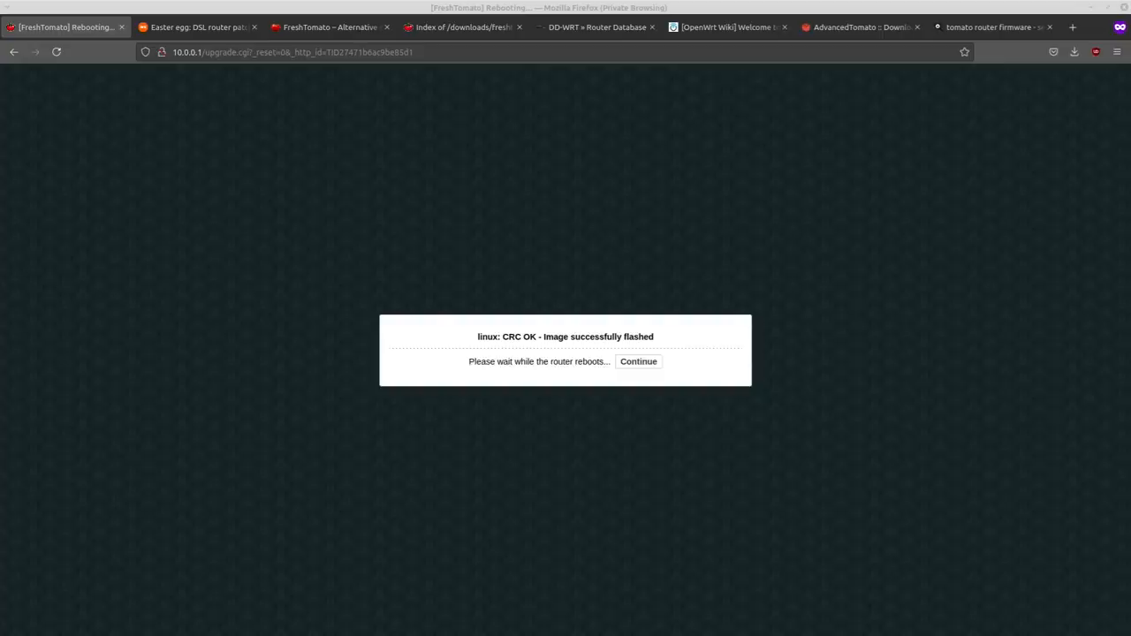
Step: Continue after 'Image successfully flashed' to reload the rebooted router's Status Overview
left_click(638, 360)
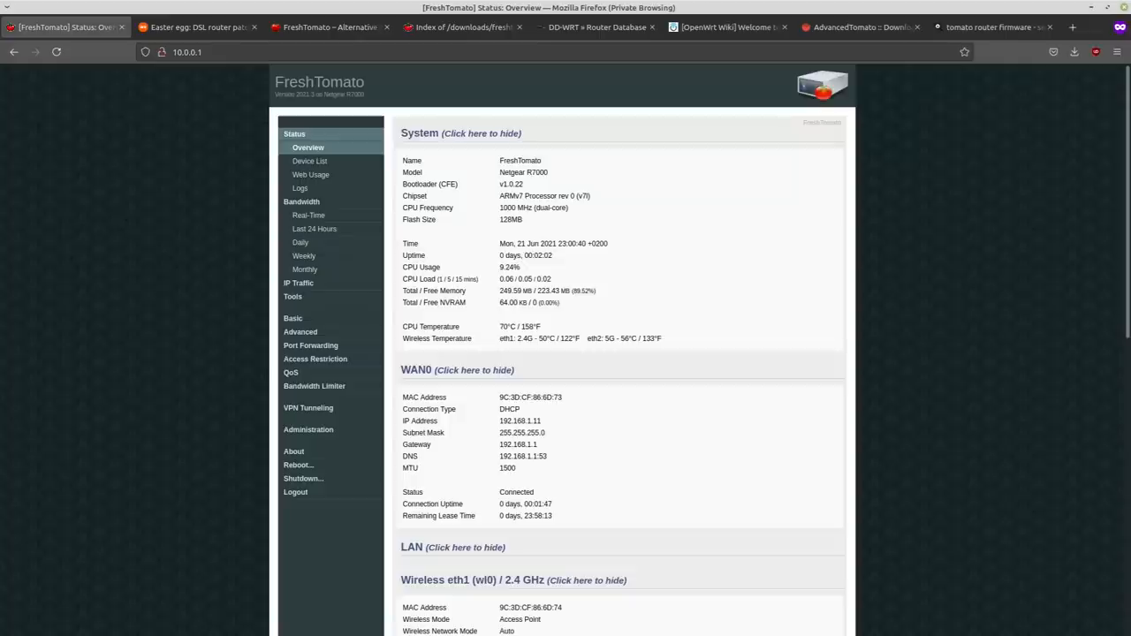
Step: Reach Advanced > VPN Tunneling > OpenVPN Server and view Server 1's basic configuration tabs
scroll("down", 3)
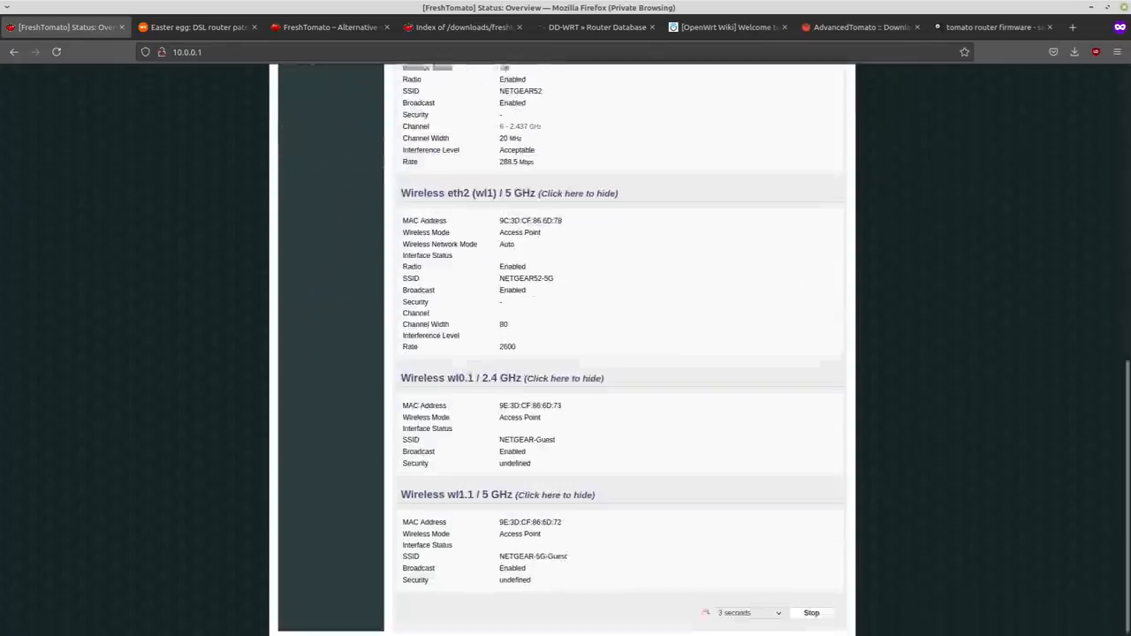
scroll("up", 3)
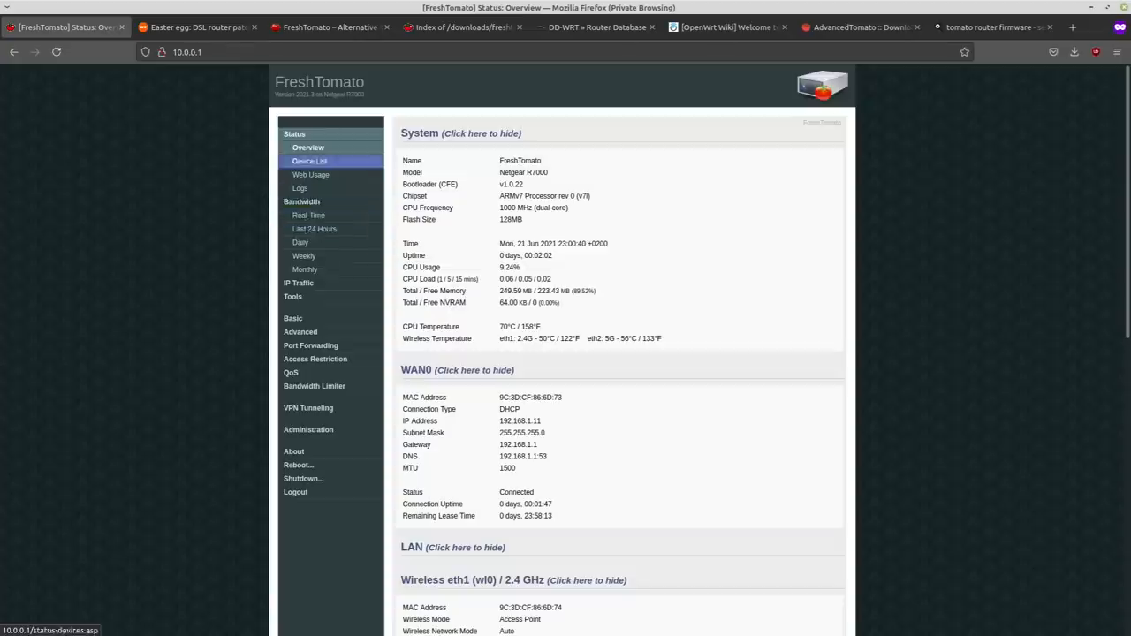
left_click(325, 345)
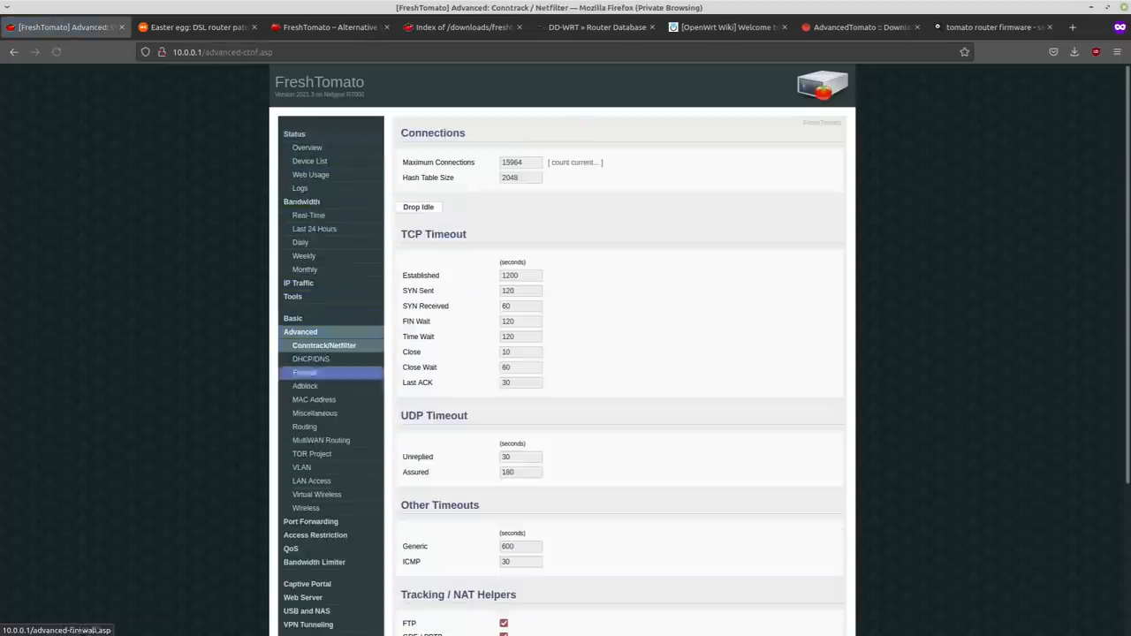
scroll("down", 3)
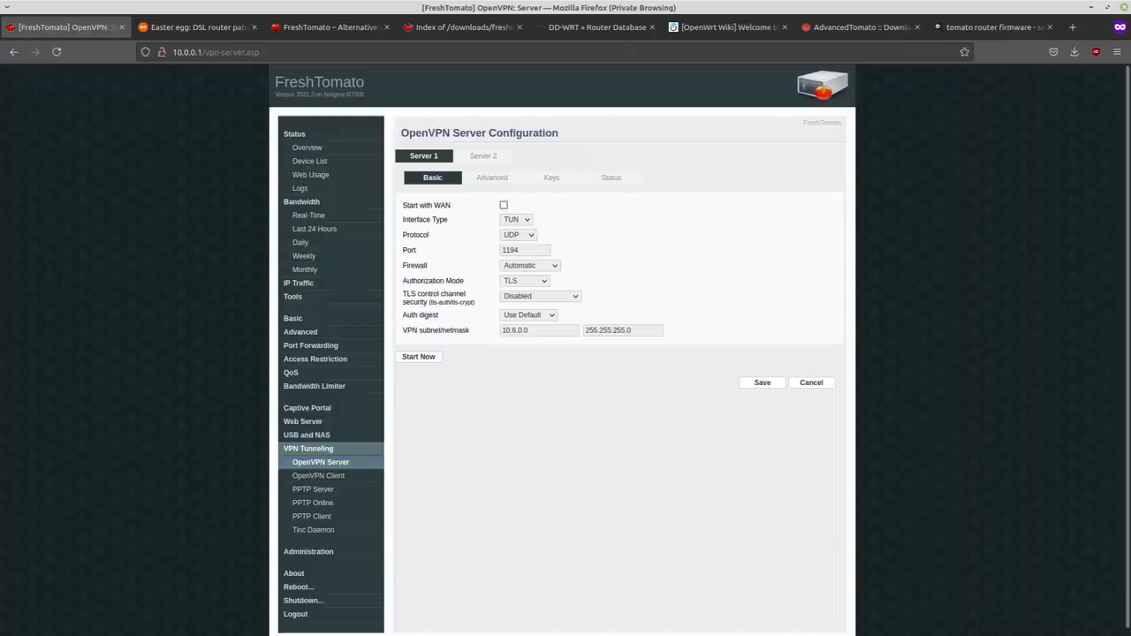
left_click(492, 177)
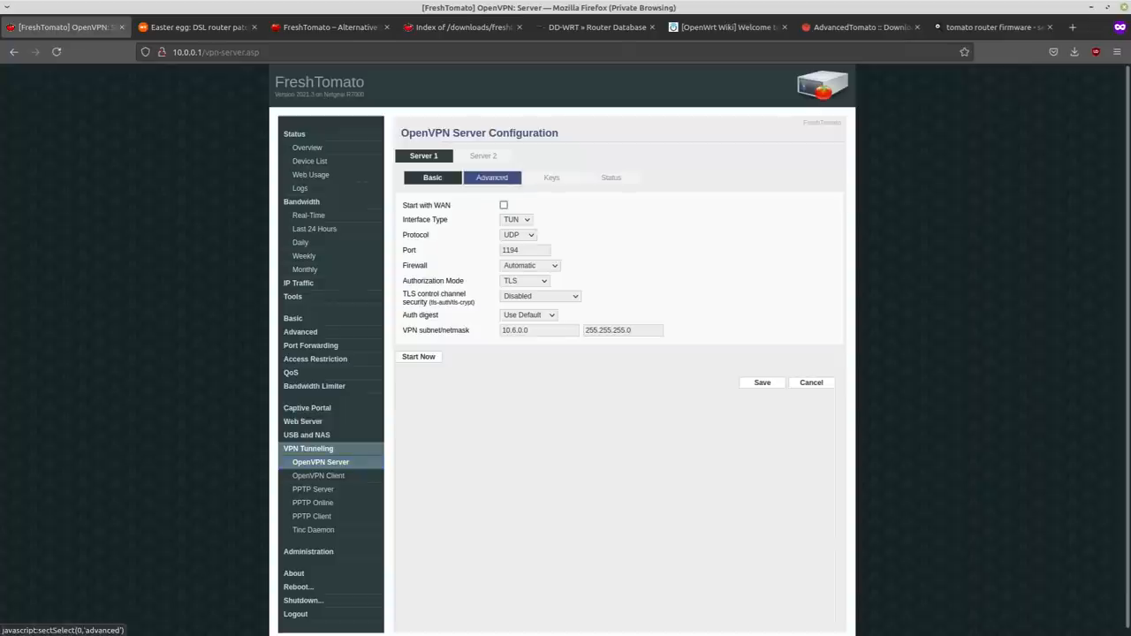
left_click(431, 176)
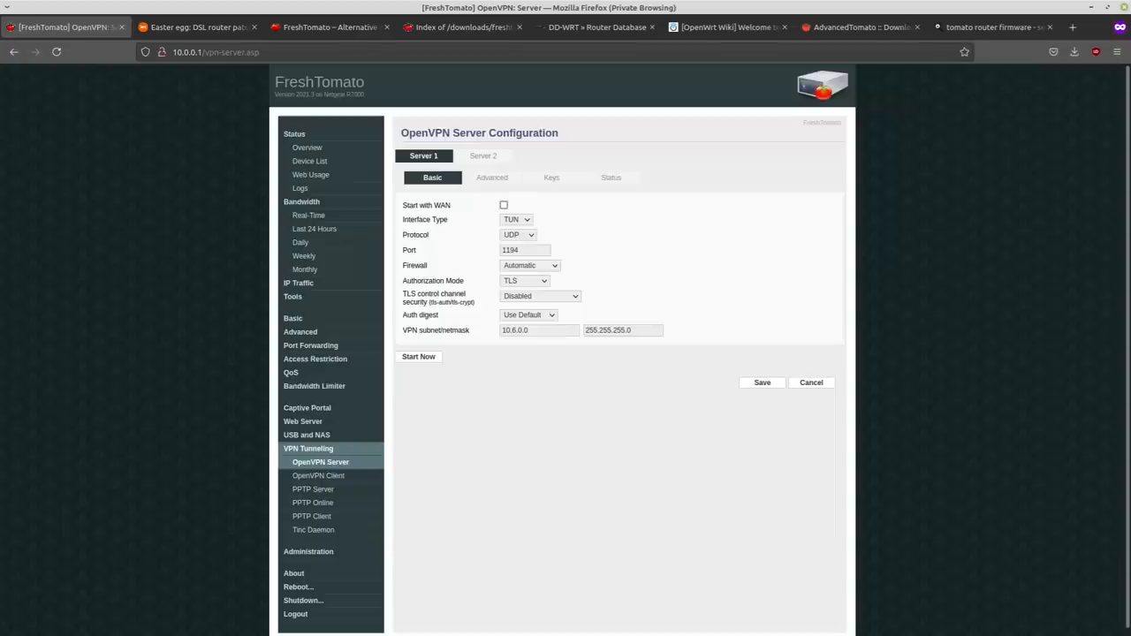